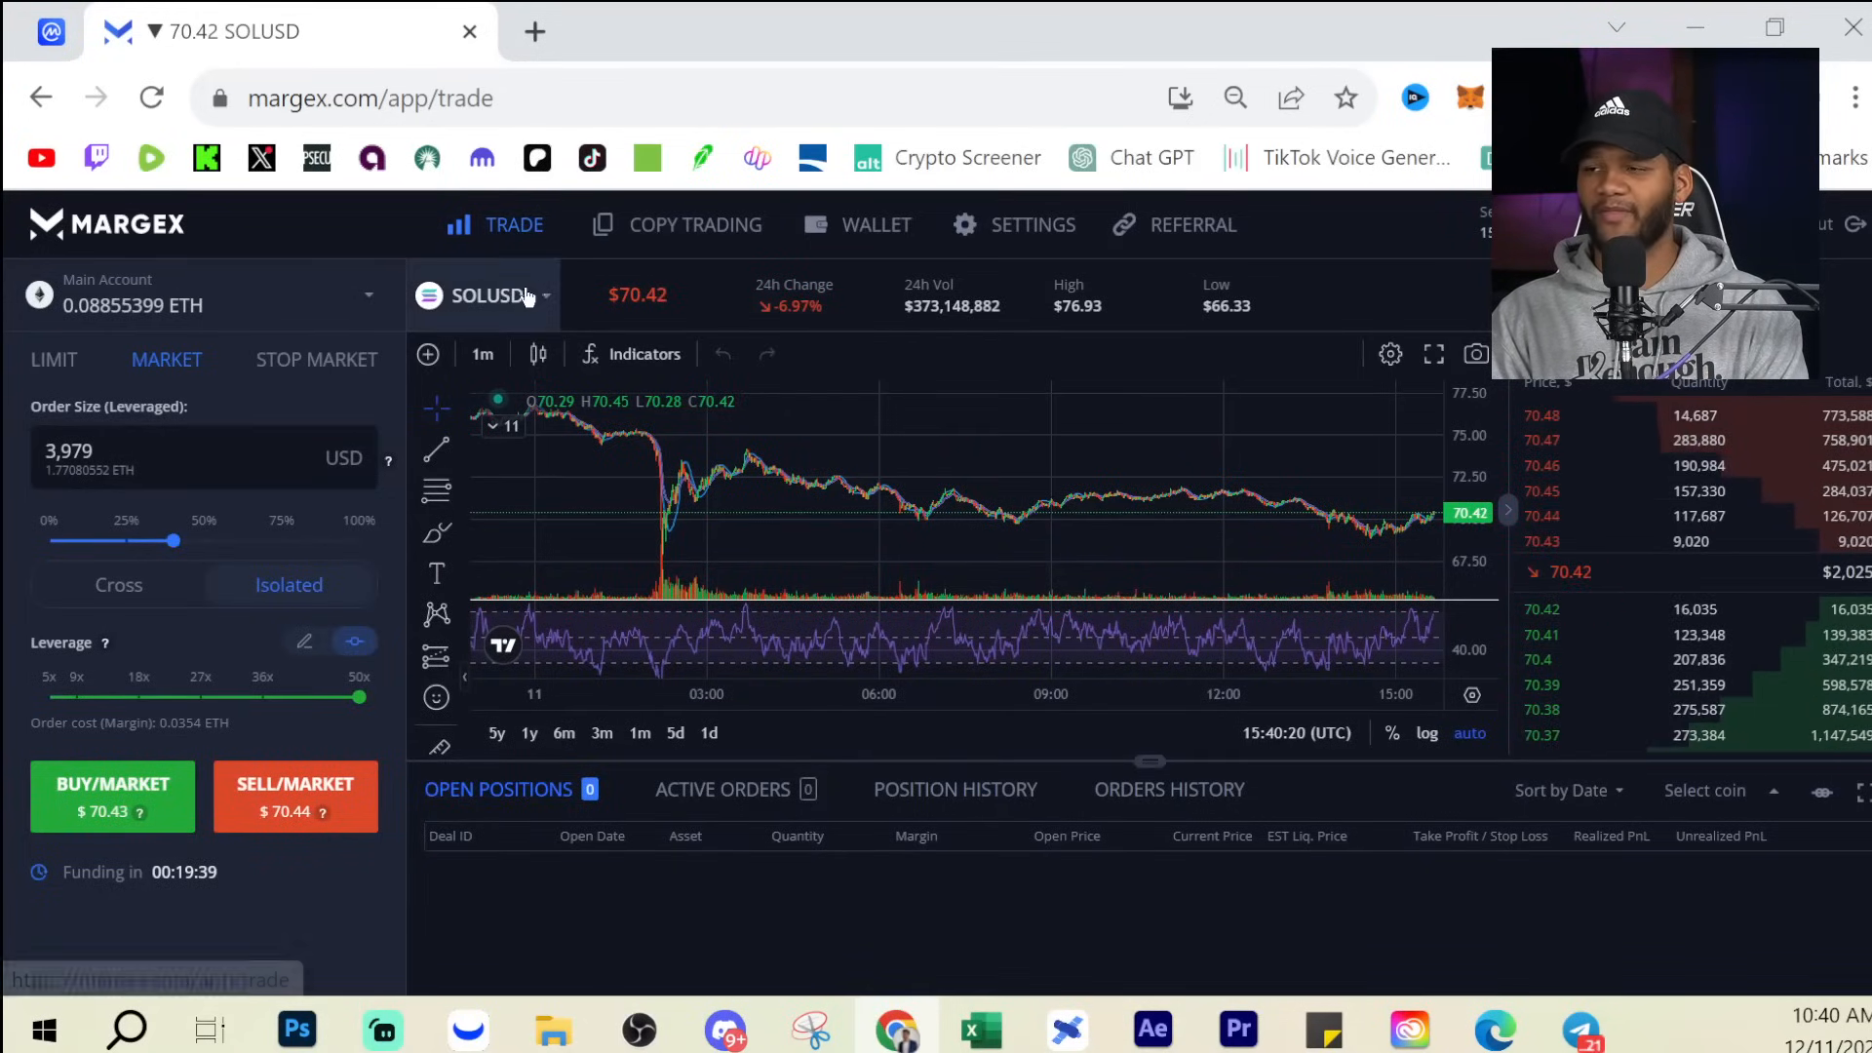
# Switch the Margex chart from the SOLUSD pair to the XRPUSD market.
pyautogui.click(484, 295)
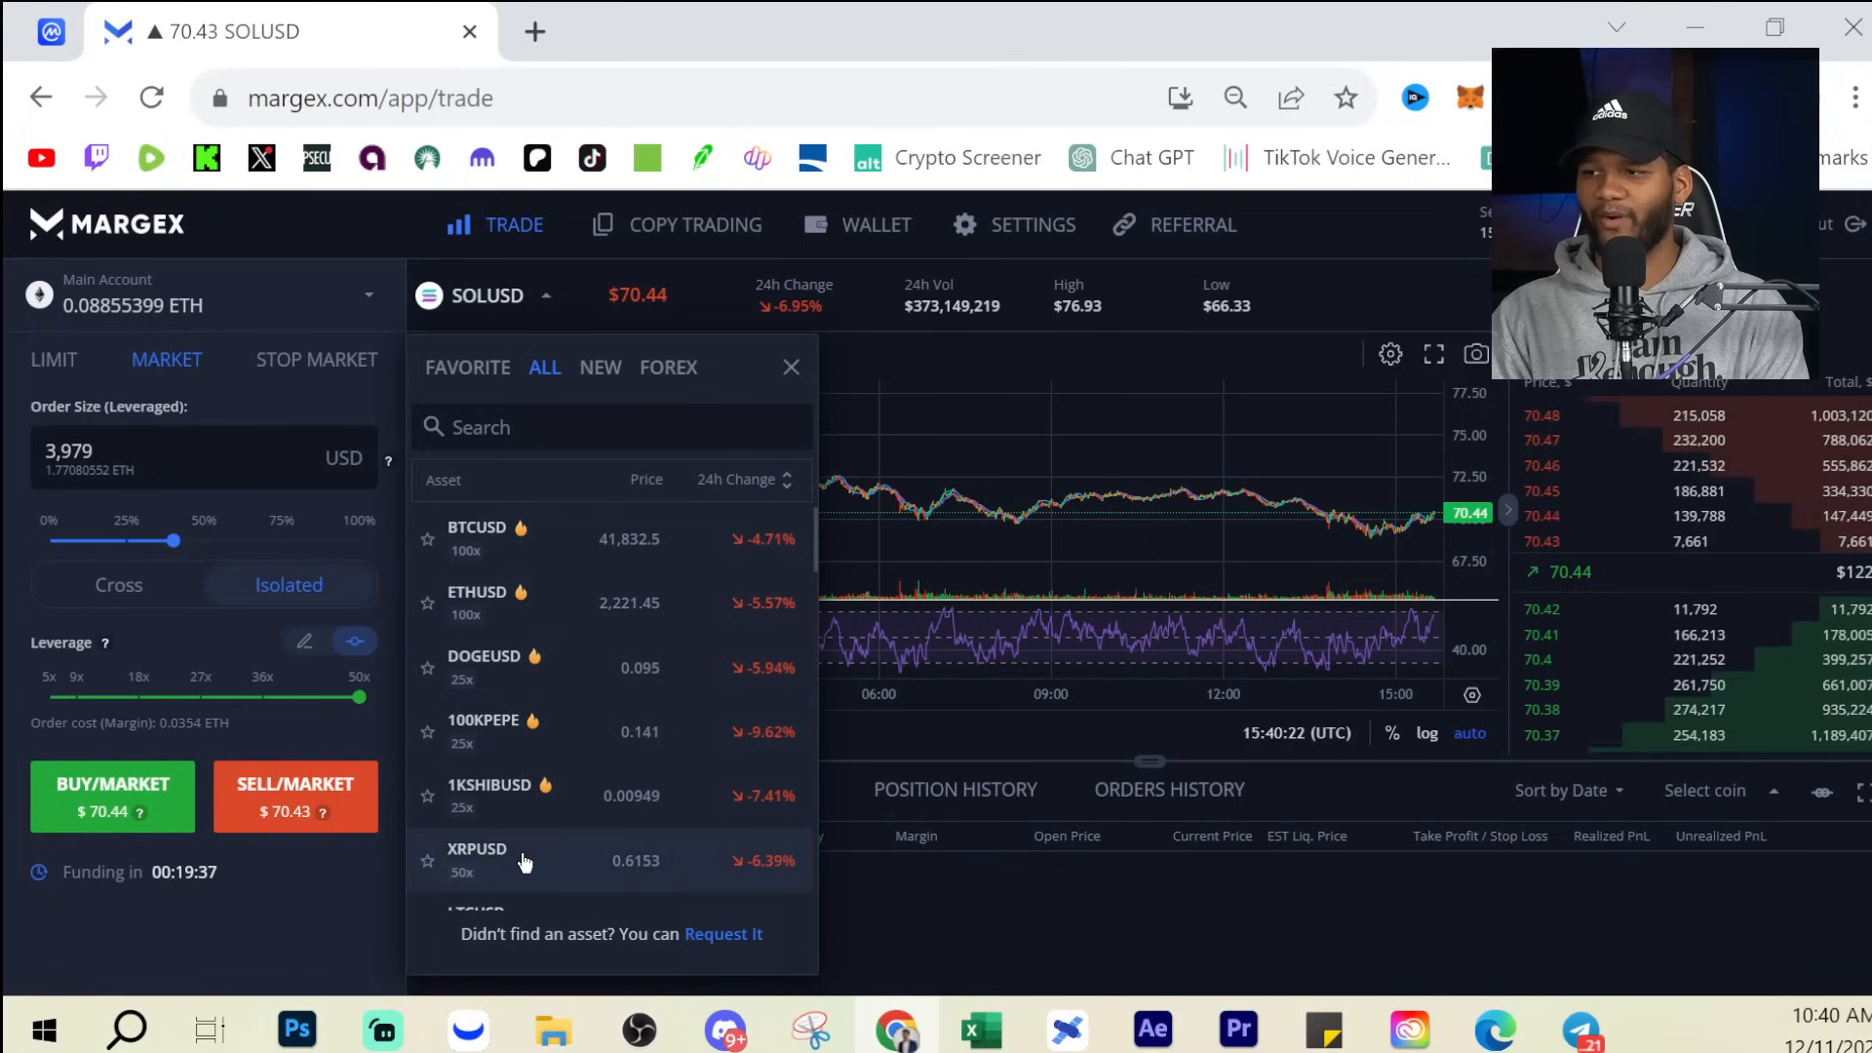
pyautogui.click(476, 849)
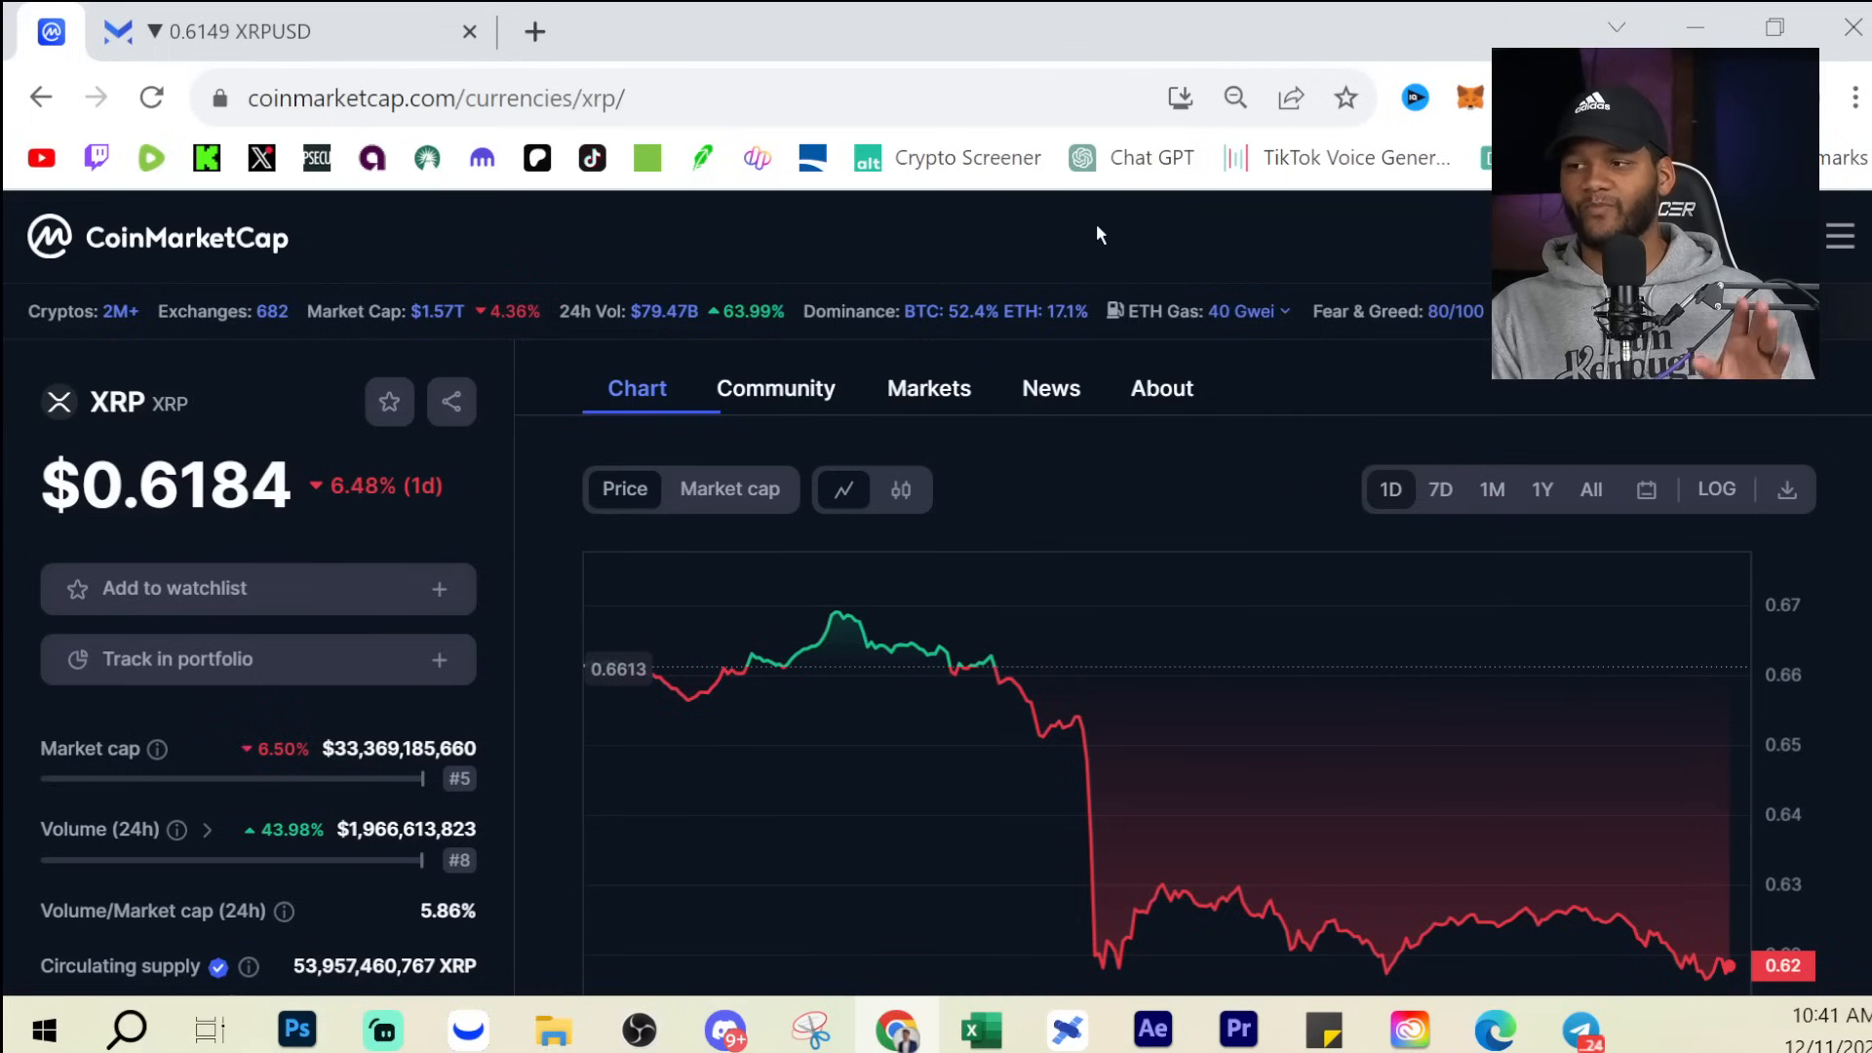
pyautogui.moveTo(898, 646)
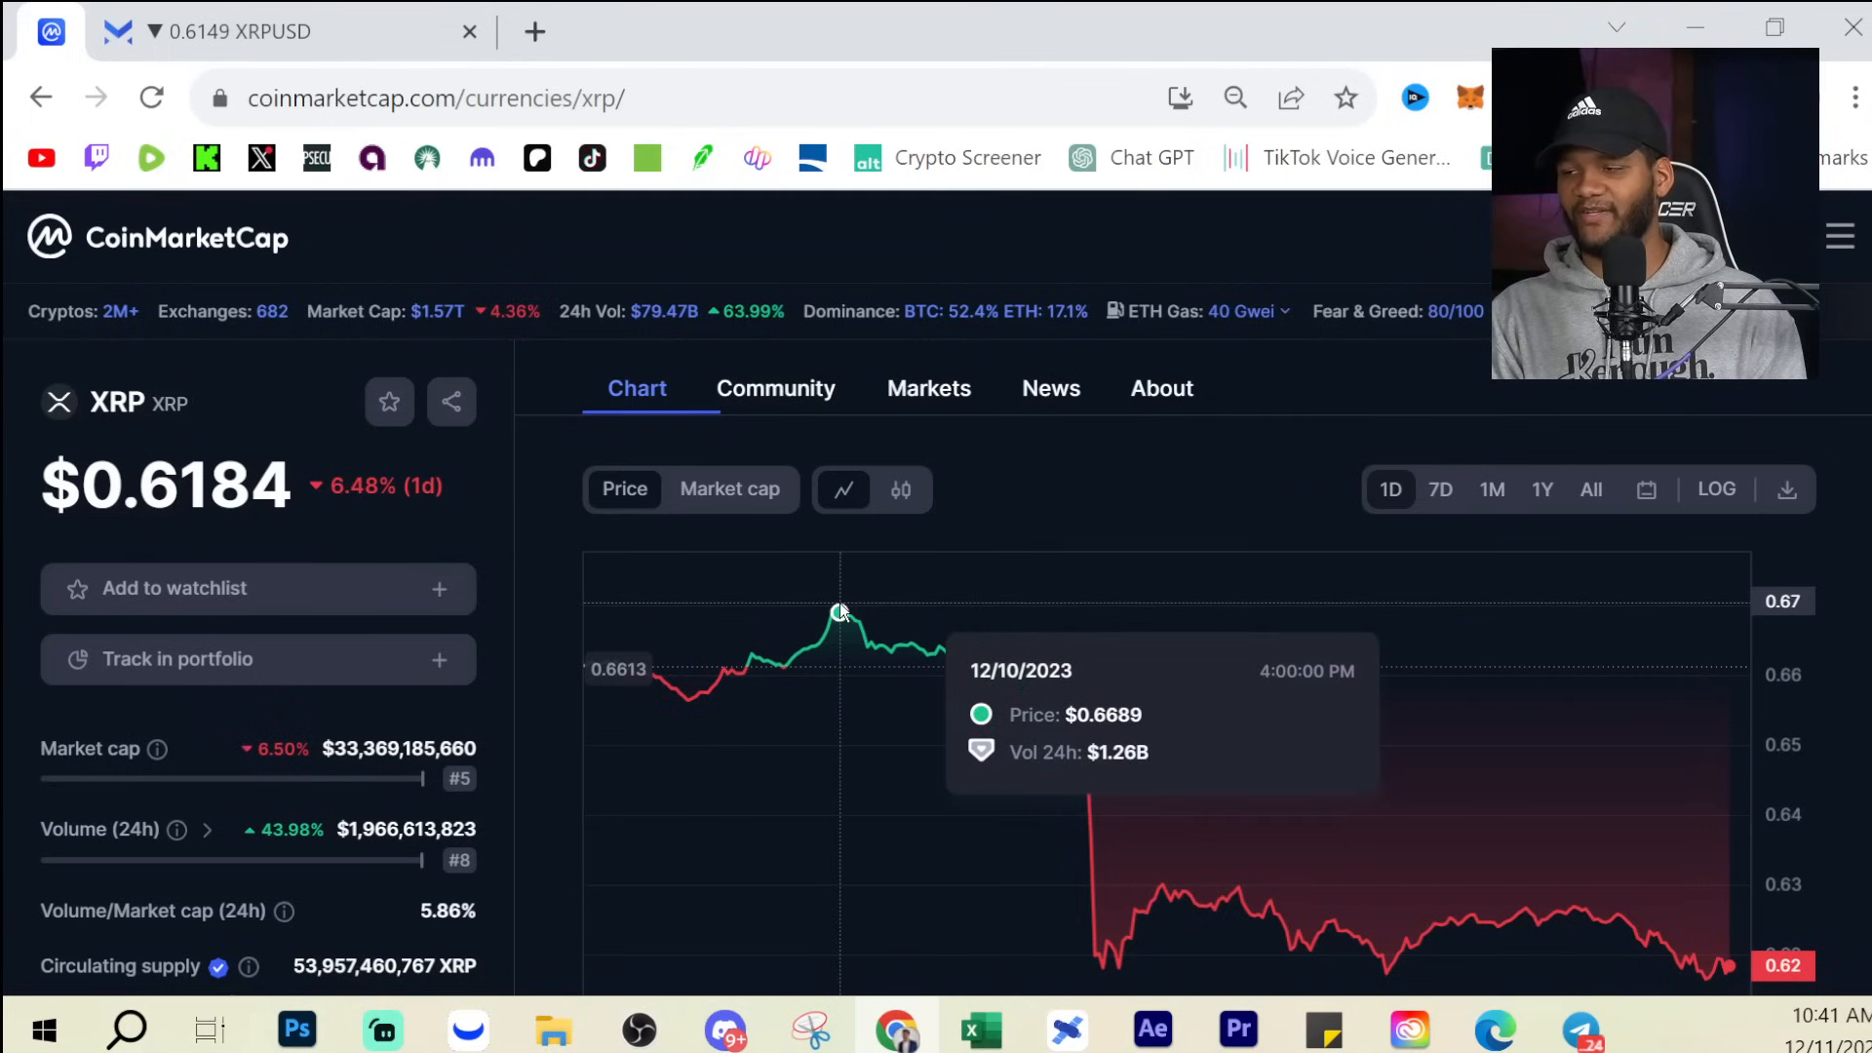
pyautogui.moveTo(1104, 940)
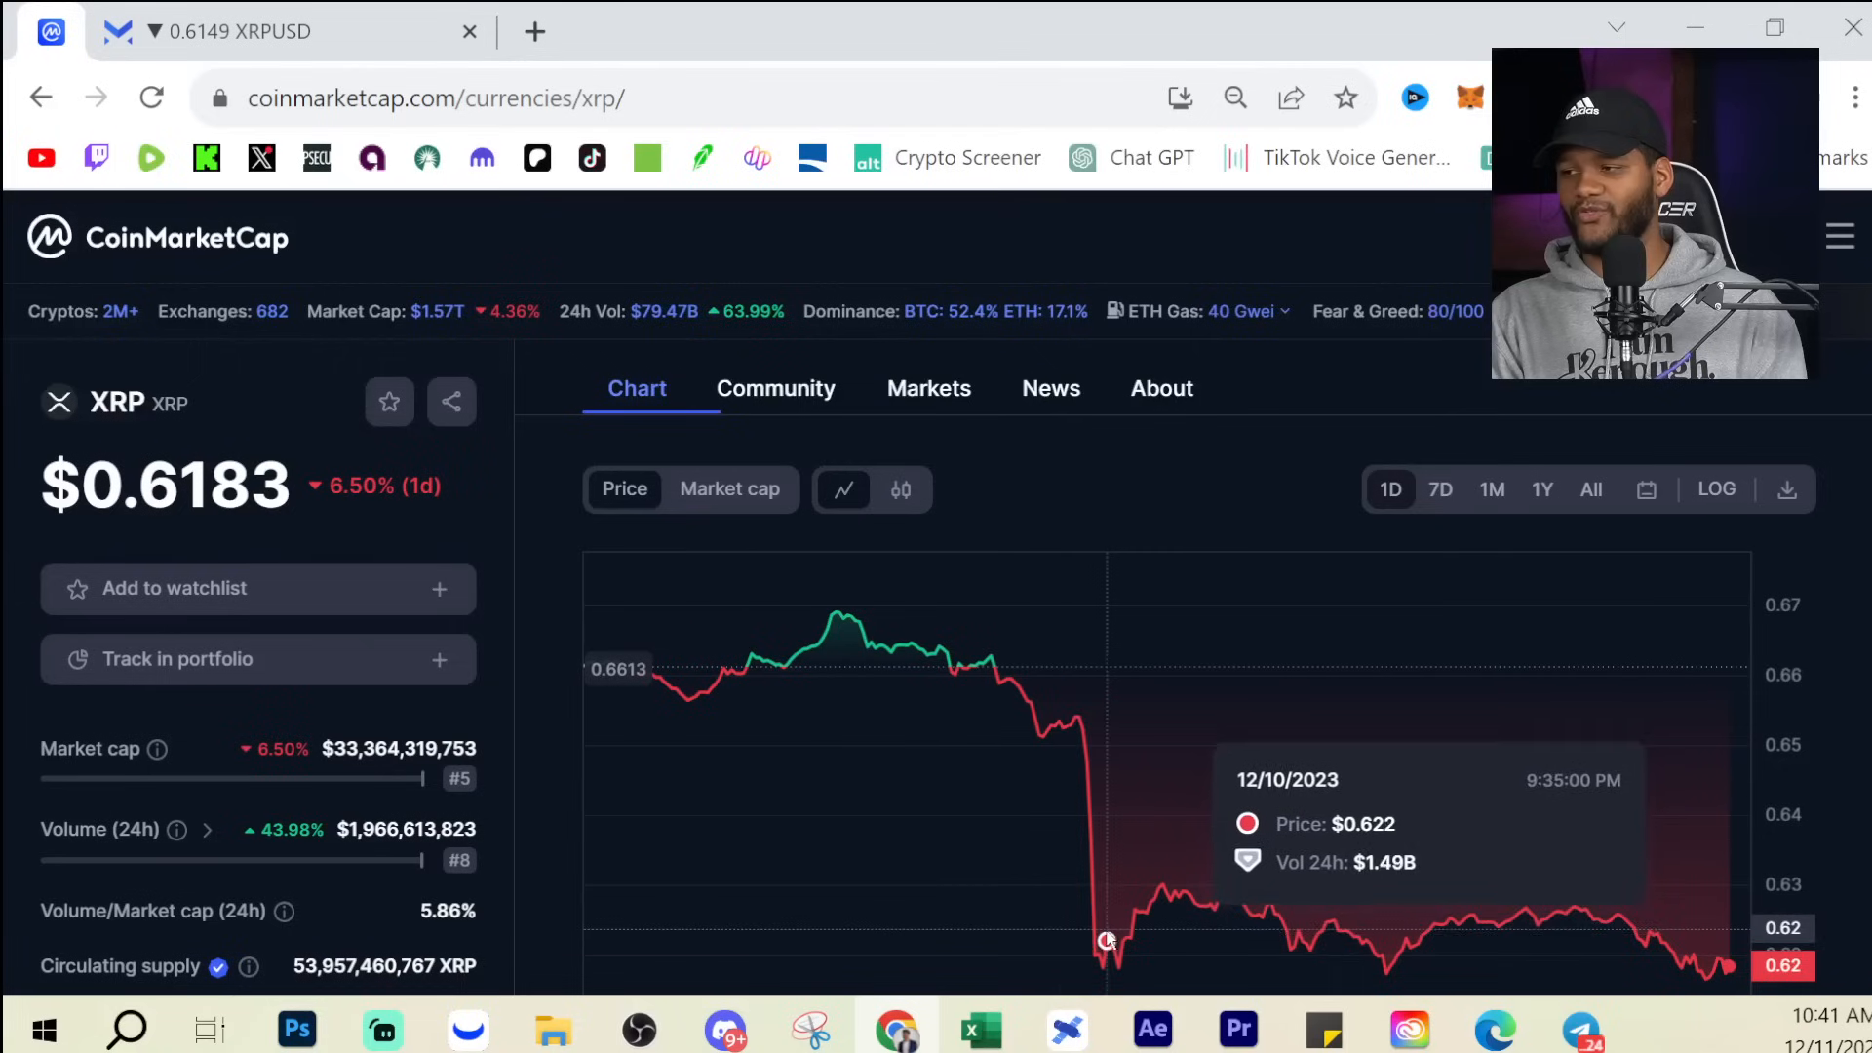
pyautogui.moveTo(1180, 897)
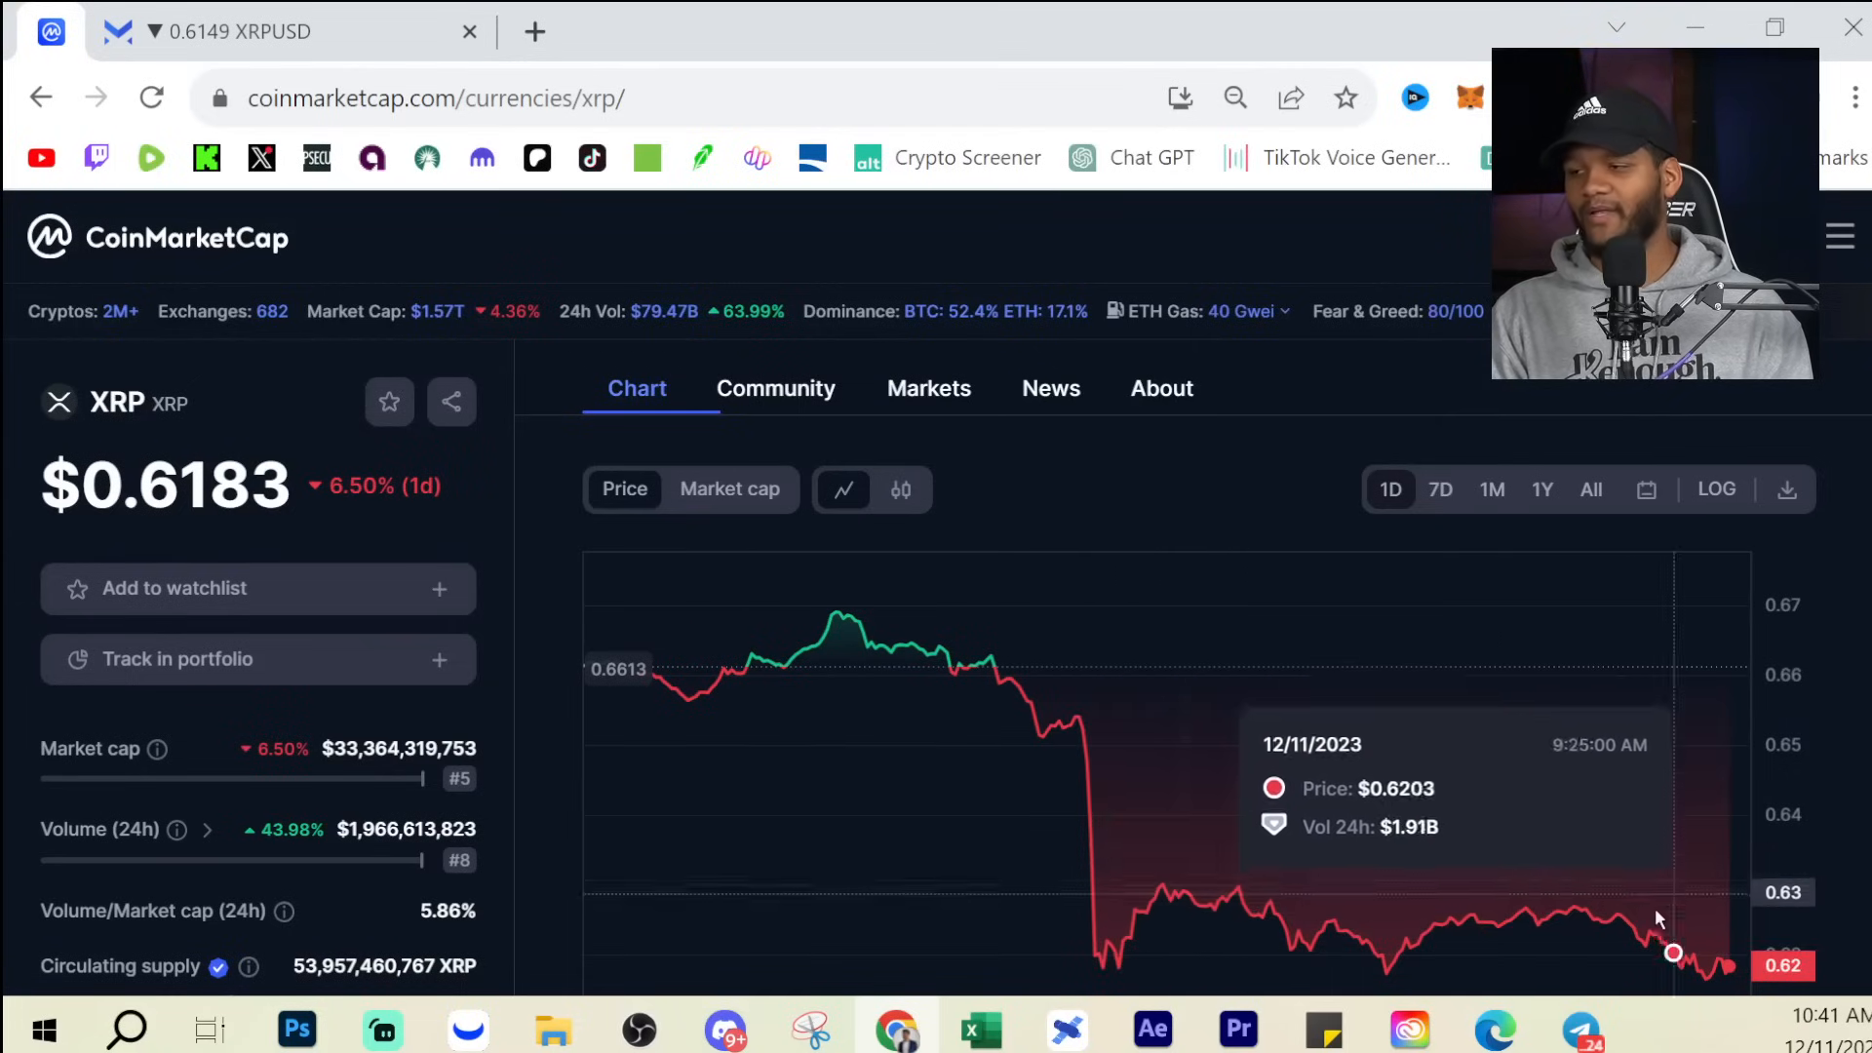
pyautogui.moveTo(171, 534)
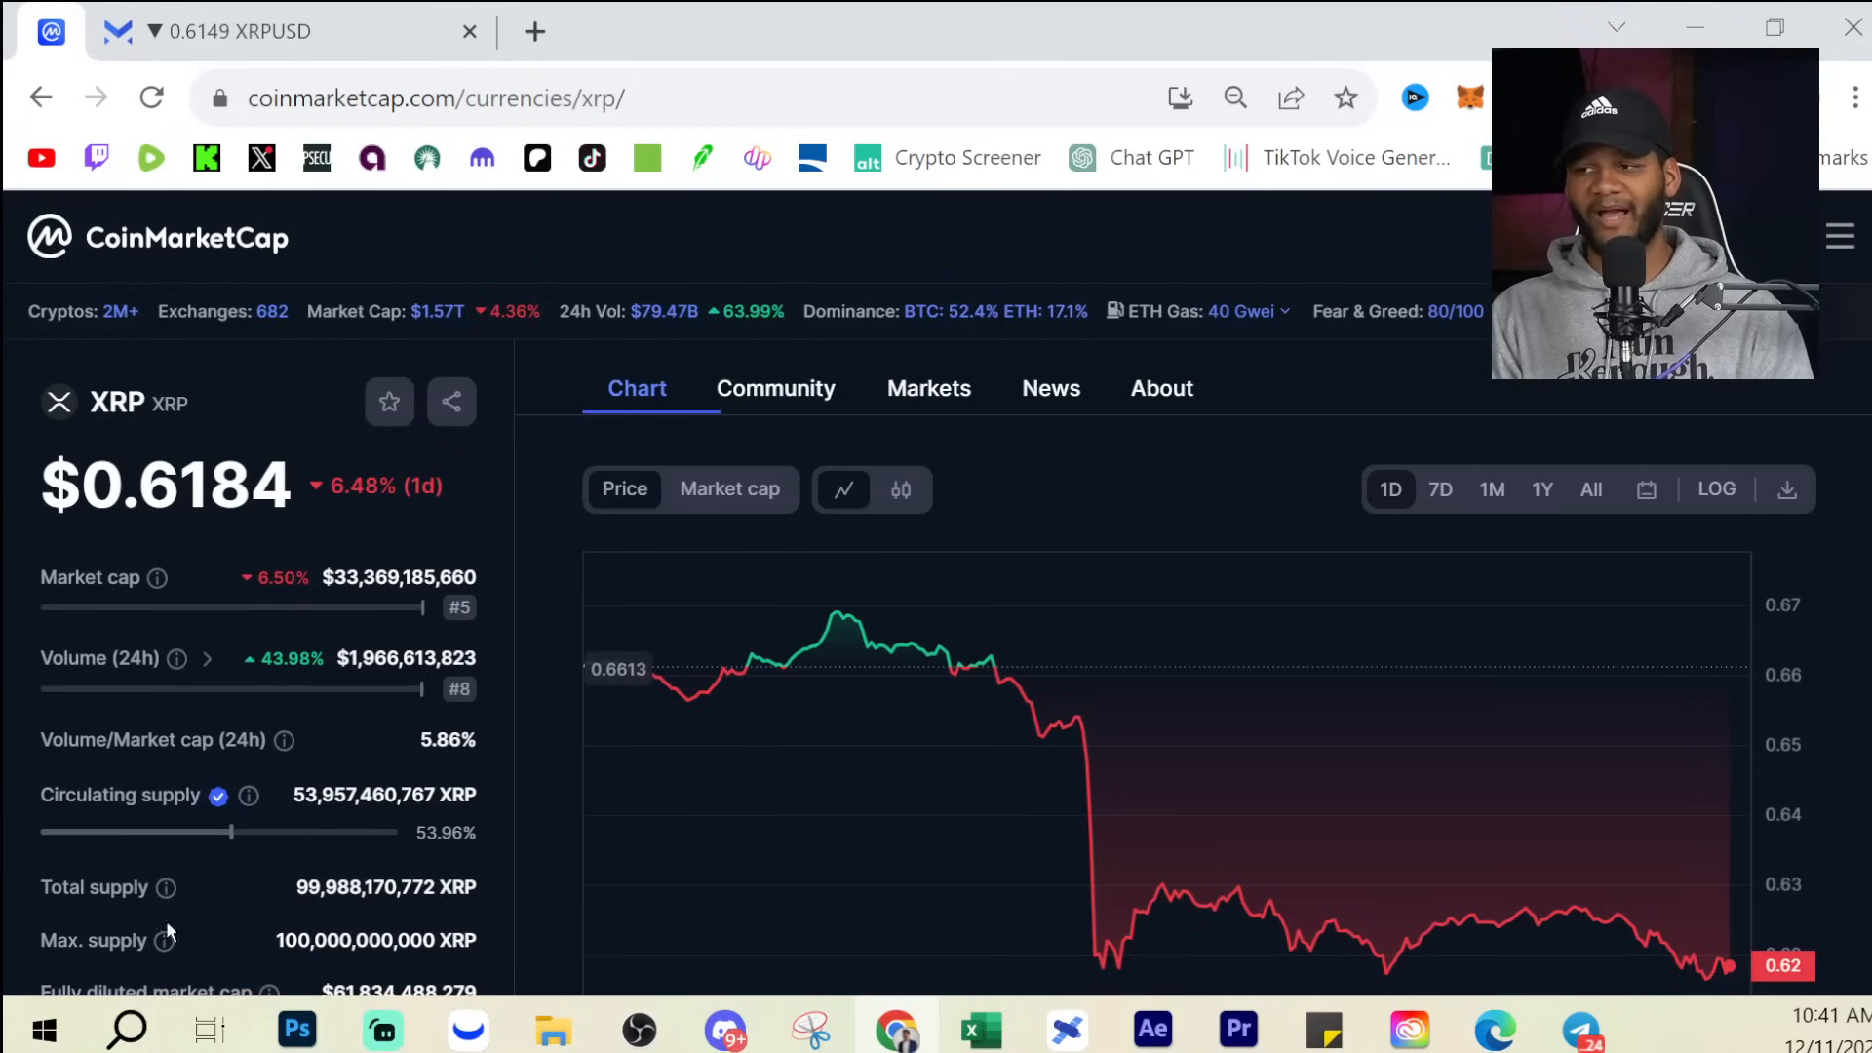
pyautogui.moveTo(162, 844)
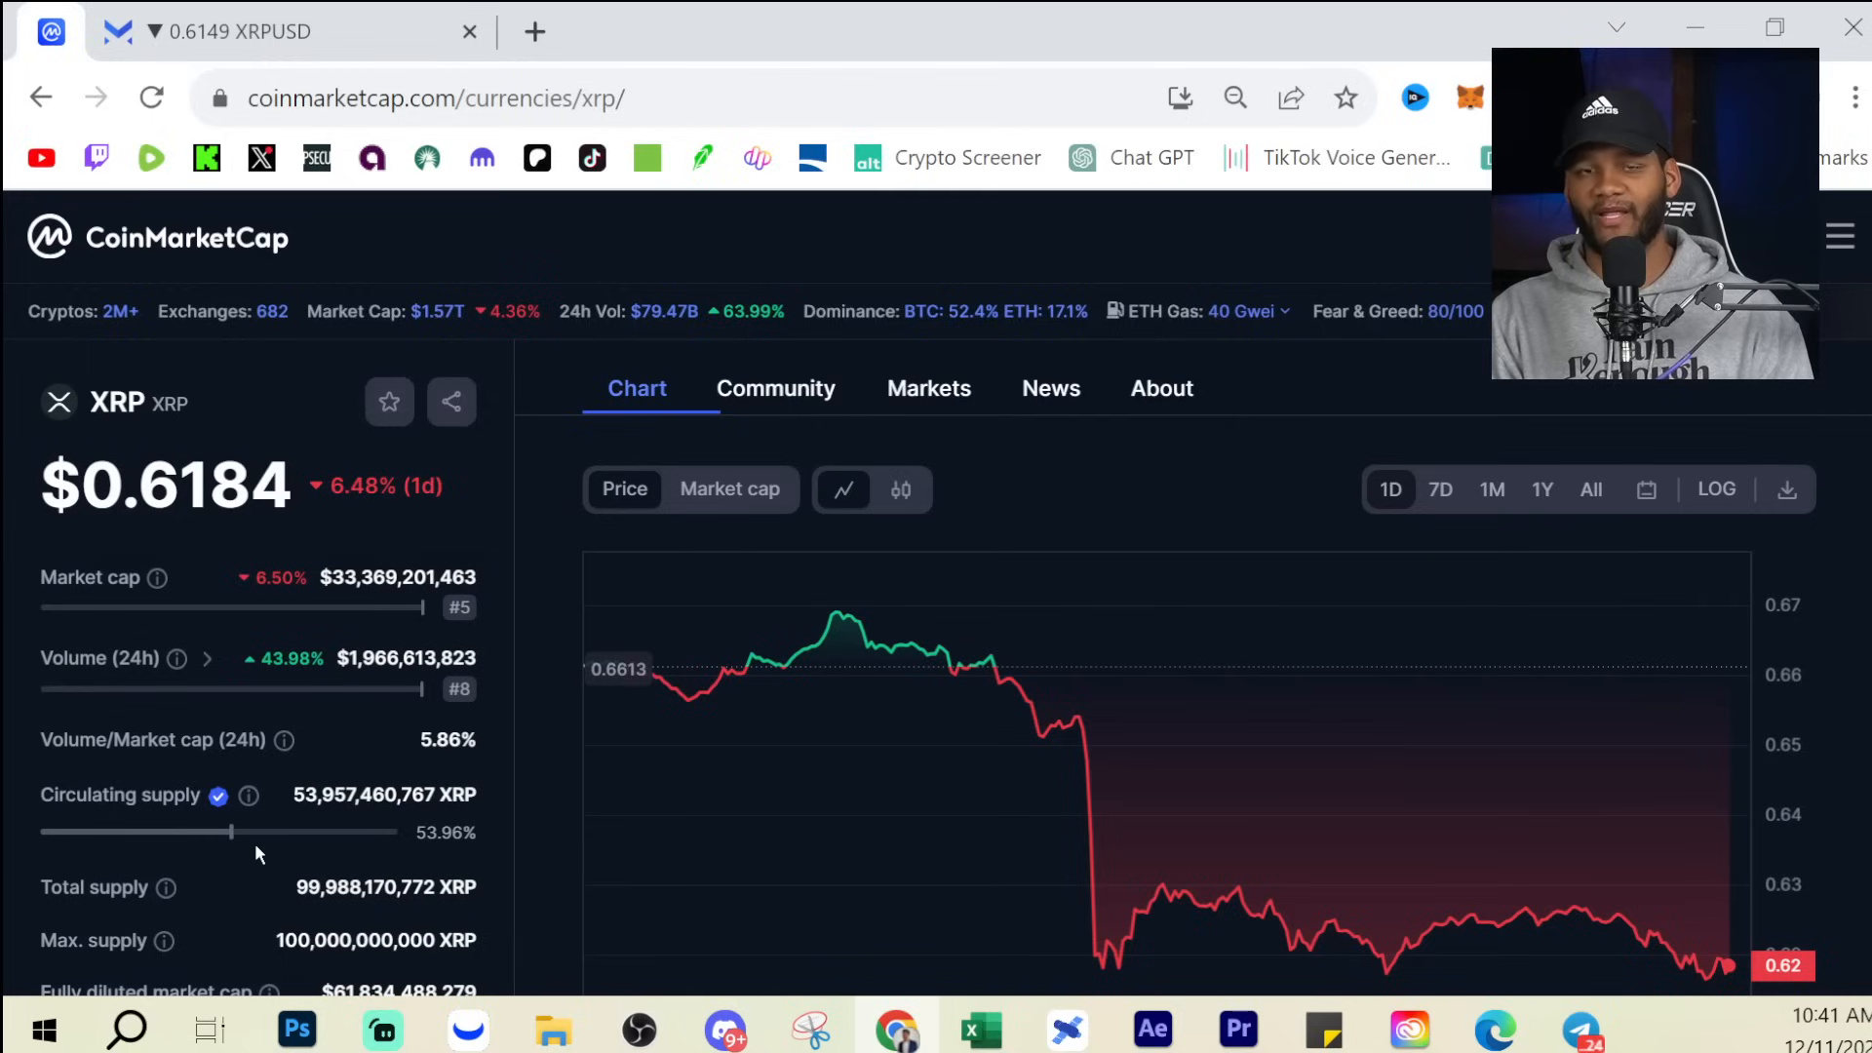
pyautogui.moveTo(306, 833)
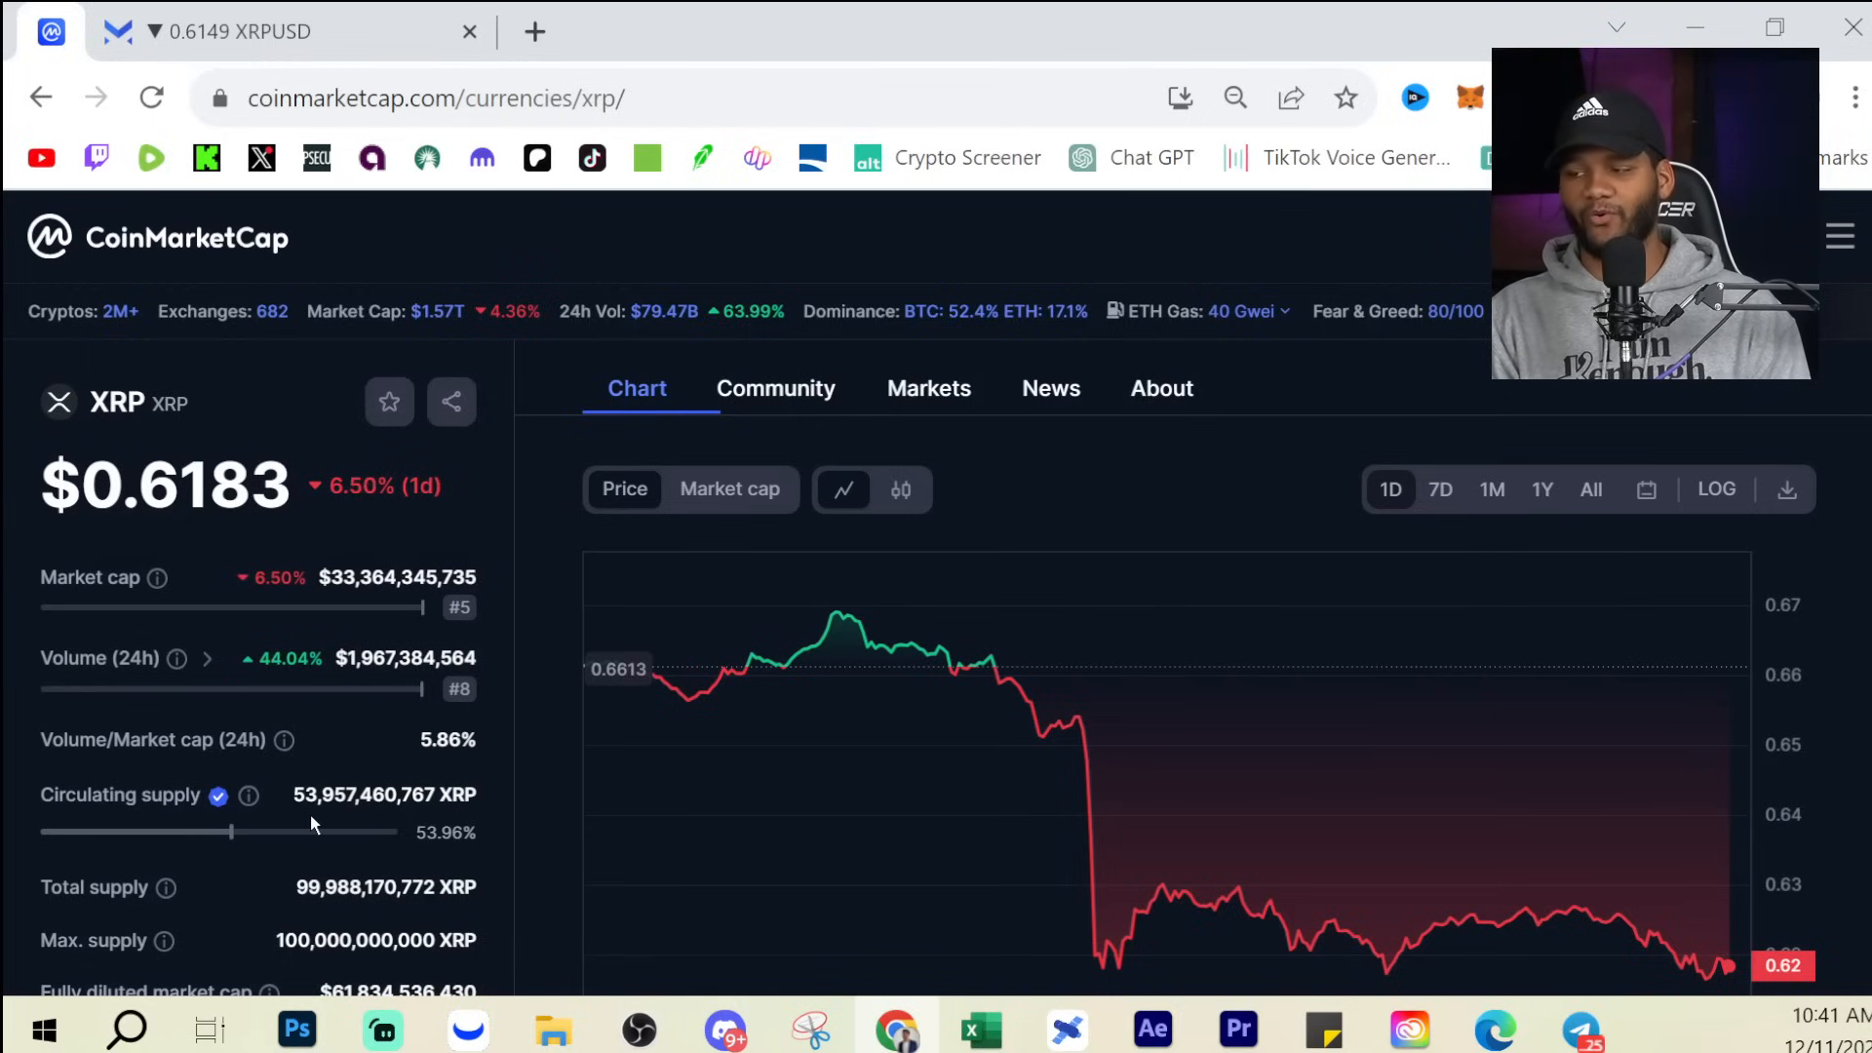
pyautogui.moveTo(421, 860)
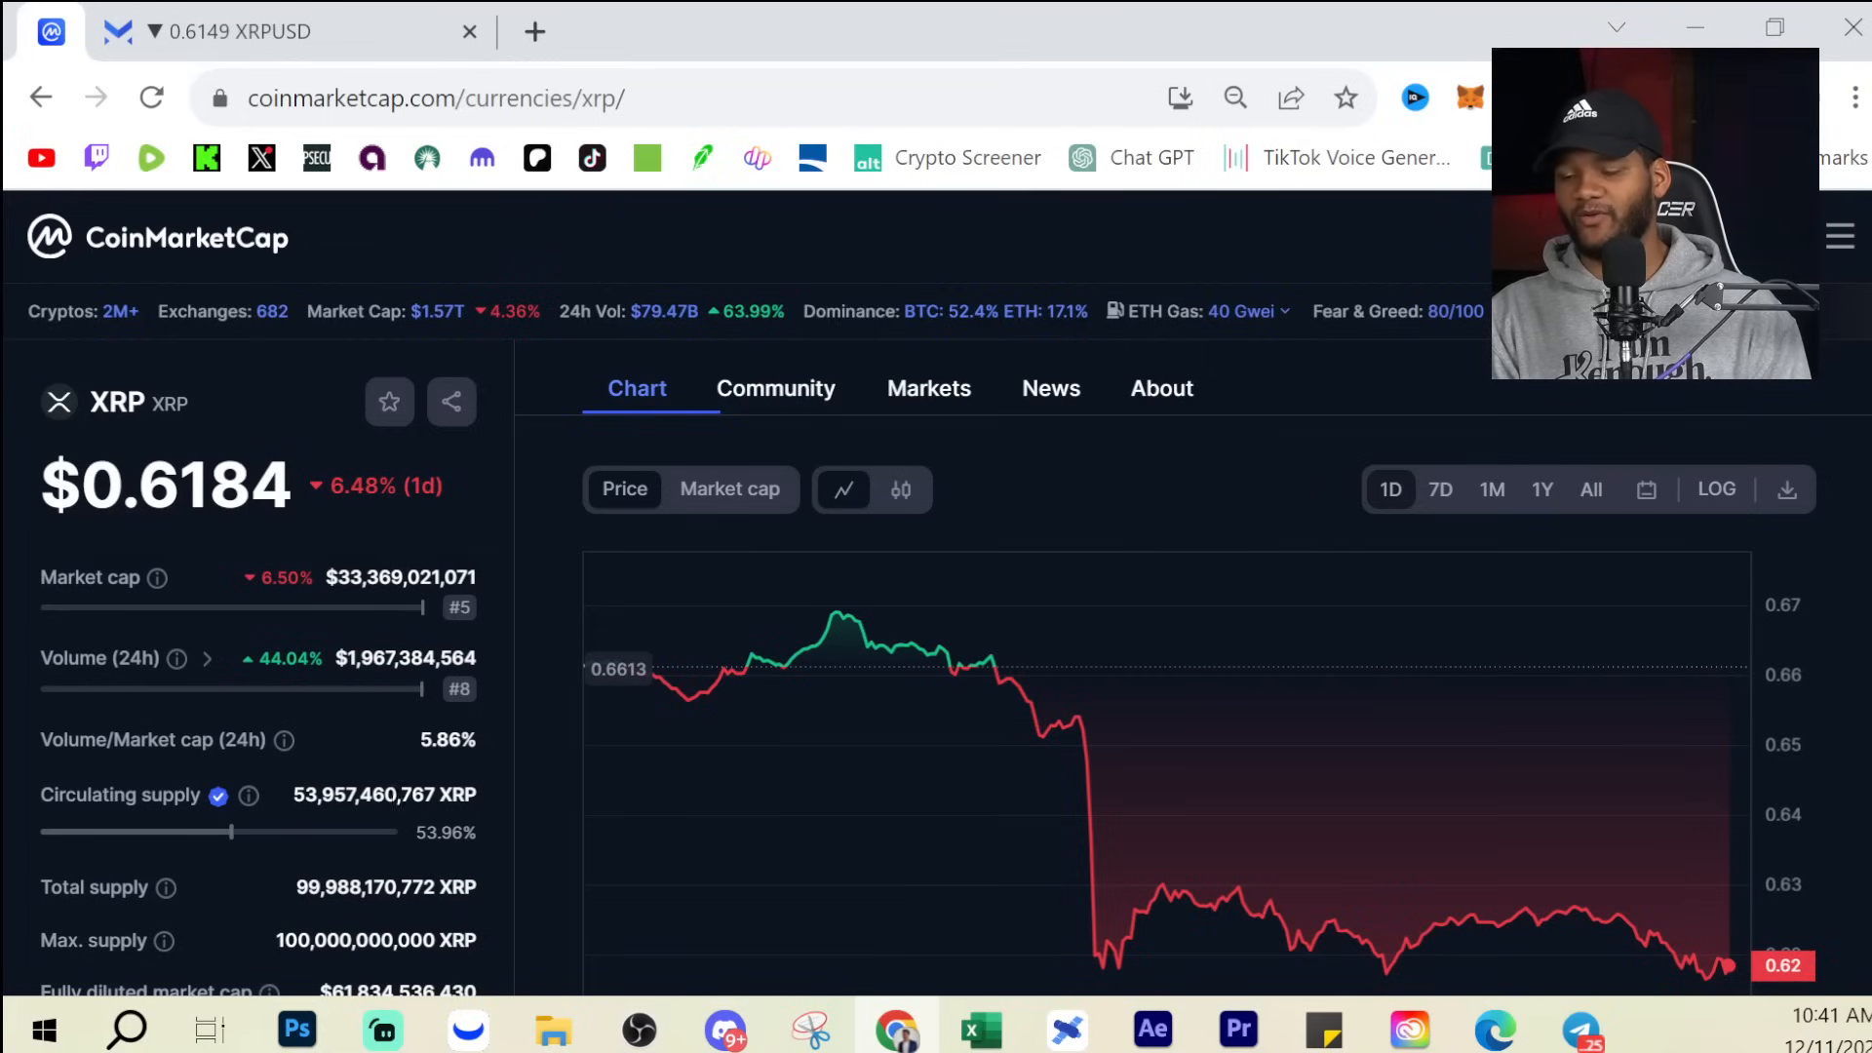
pyautogui.moveTo(410, 858)
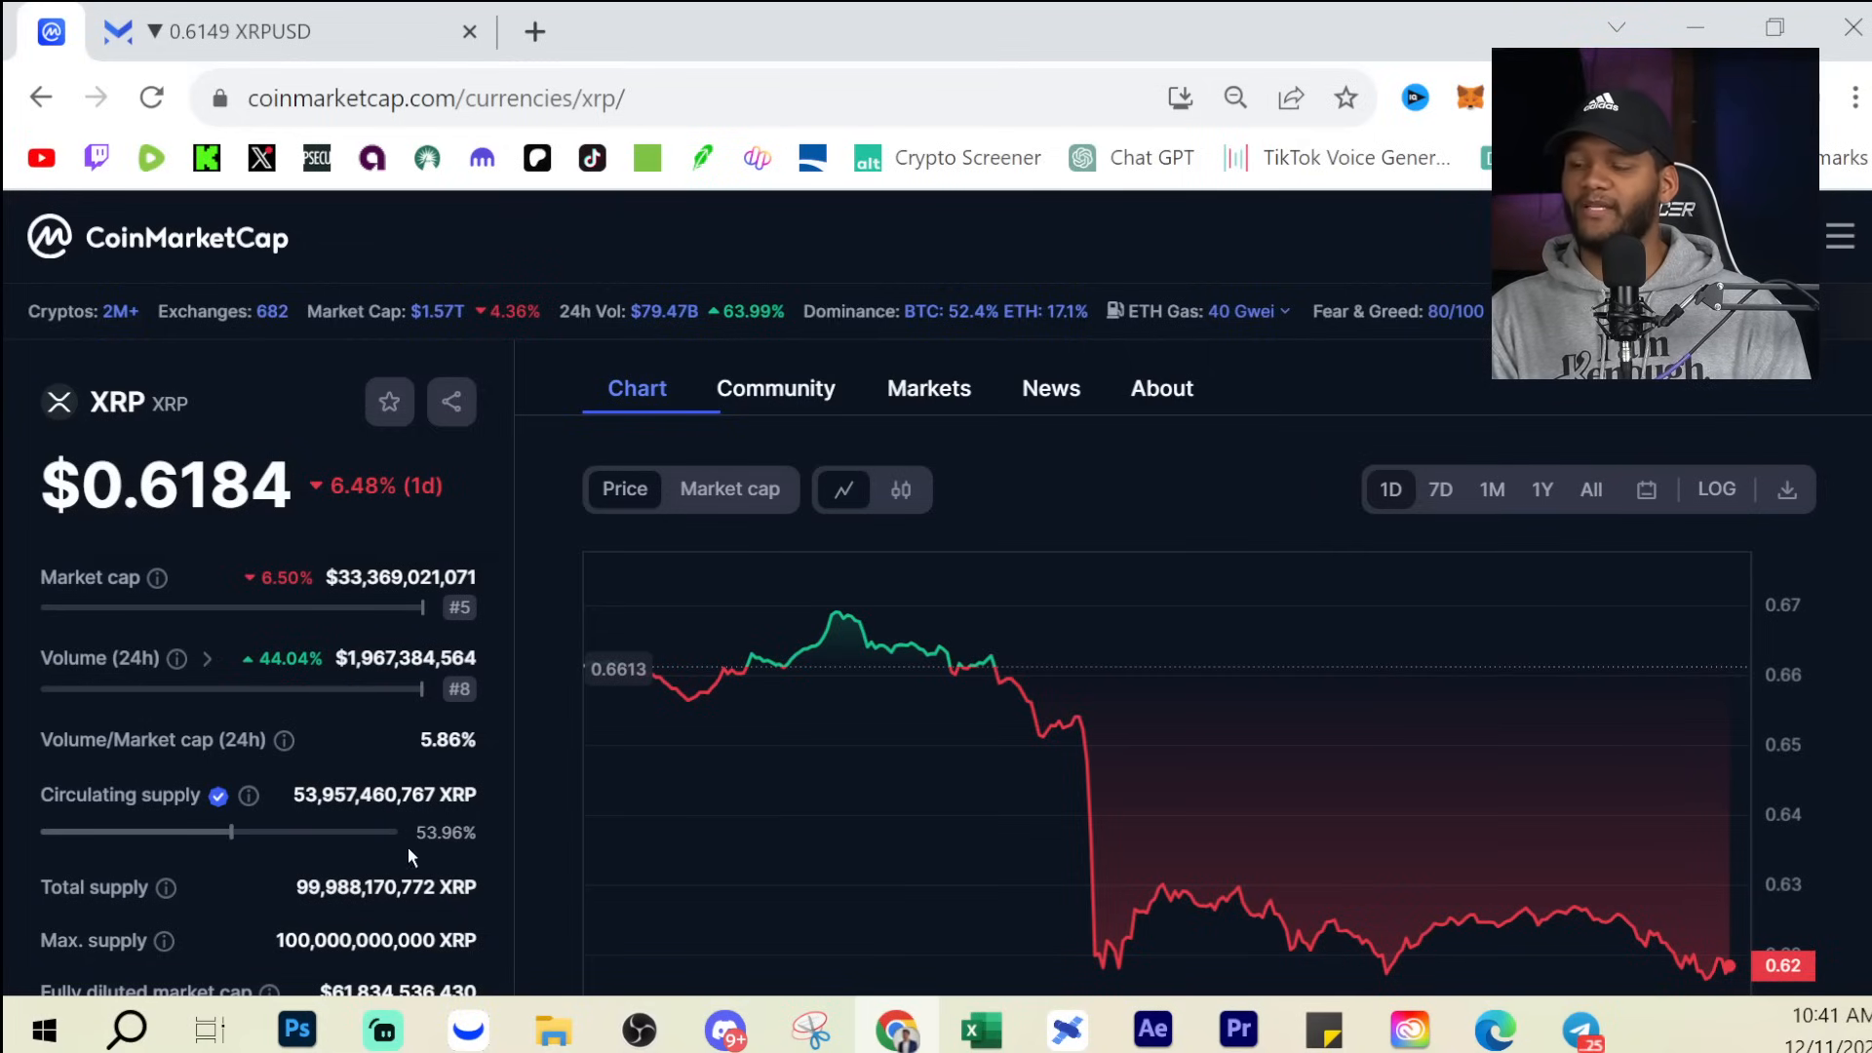
pyautogui.moveTo(273, 940)
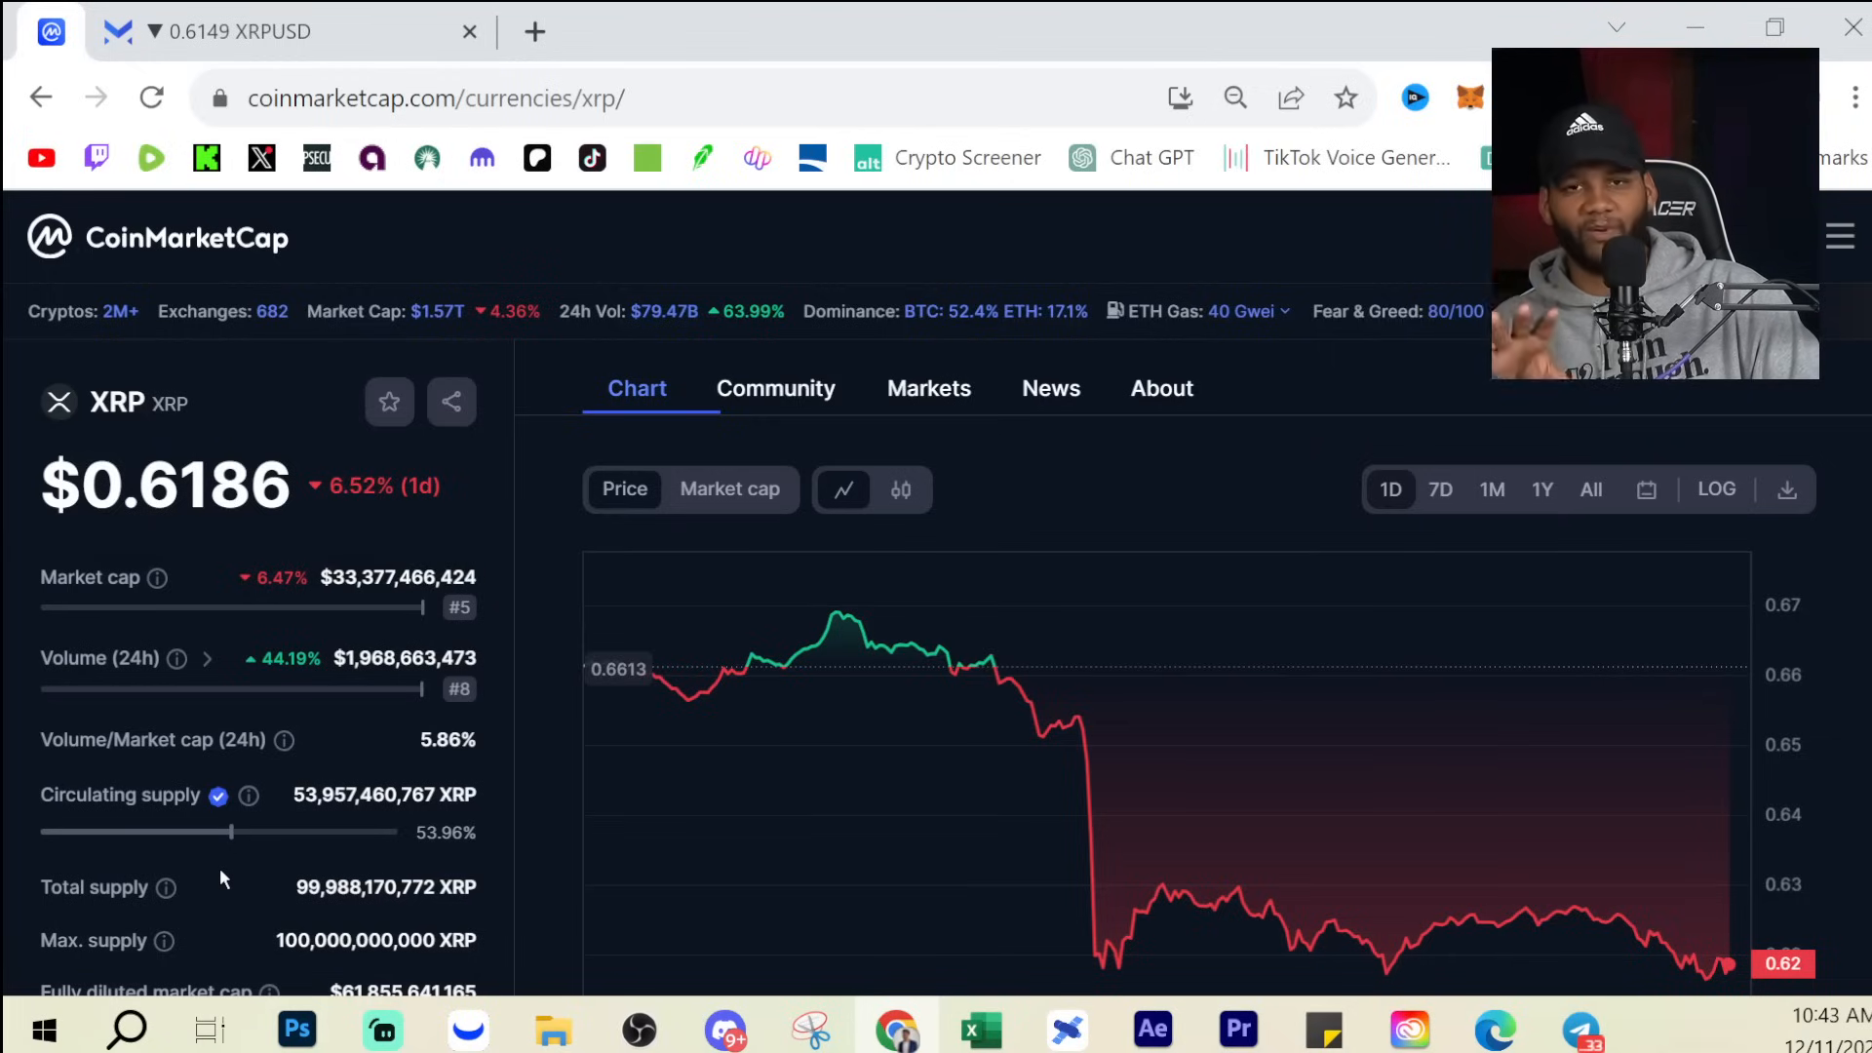
pyautogui.moveTo(669, 688)
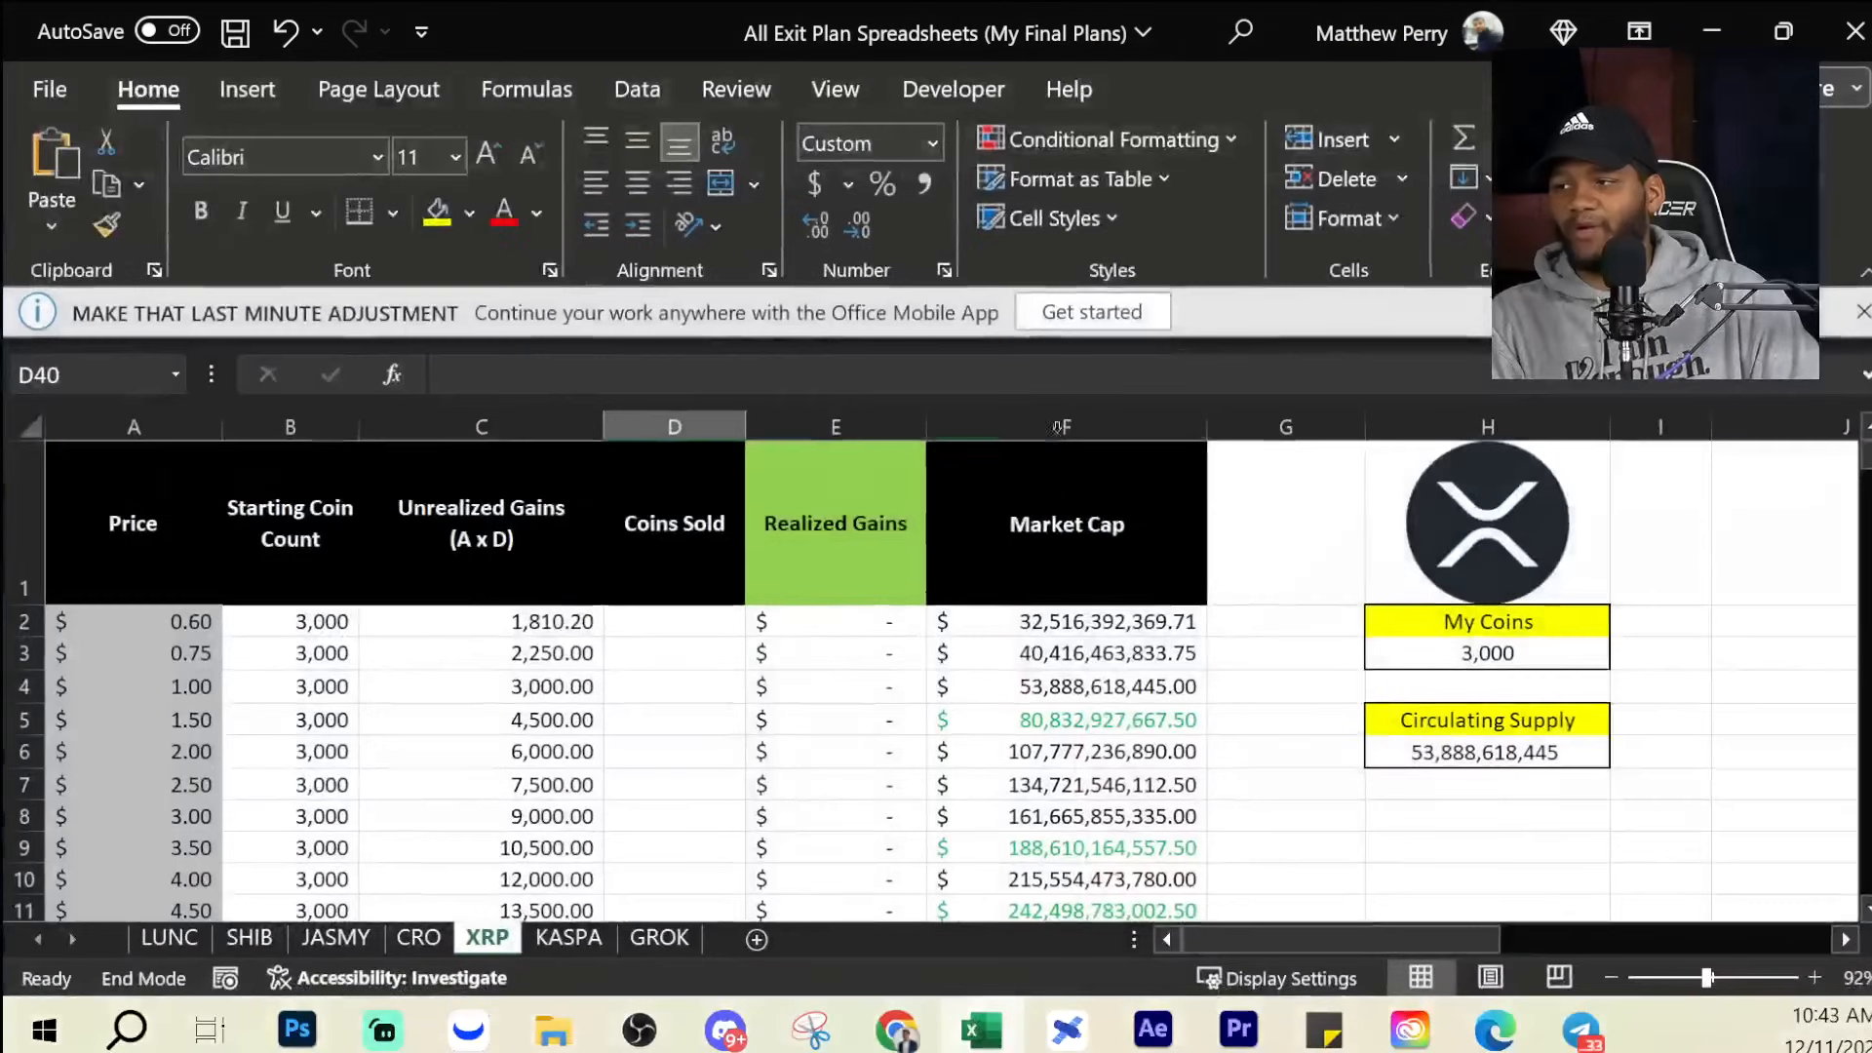
# Verify F24 holds =A24*$H$6, giving about $1.08 trillion market cap at $20.00.
pyautogui.scroll(-3)
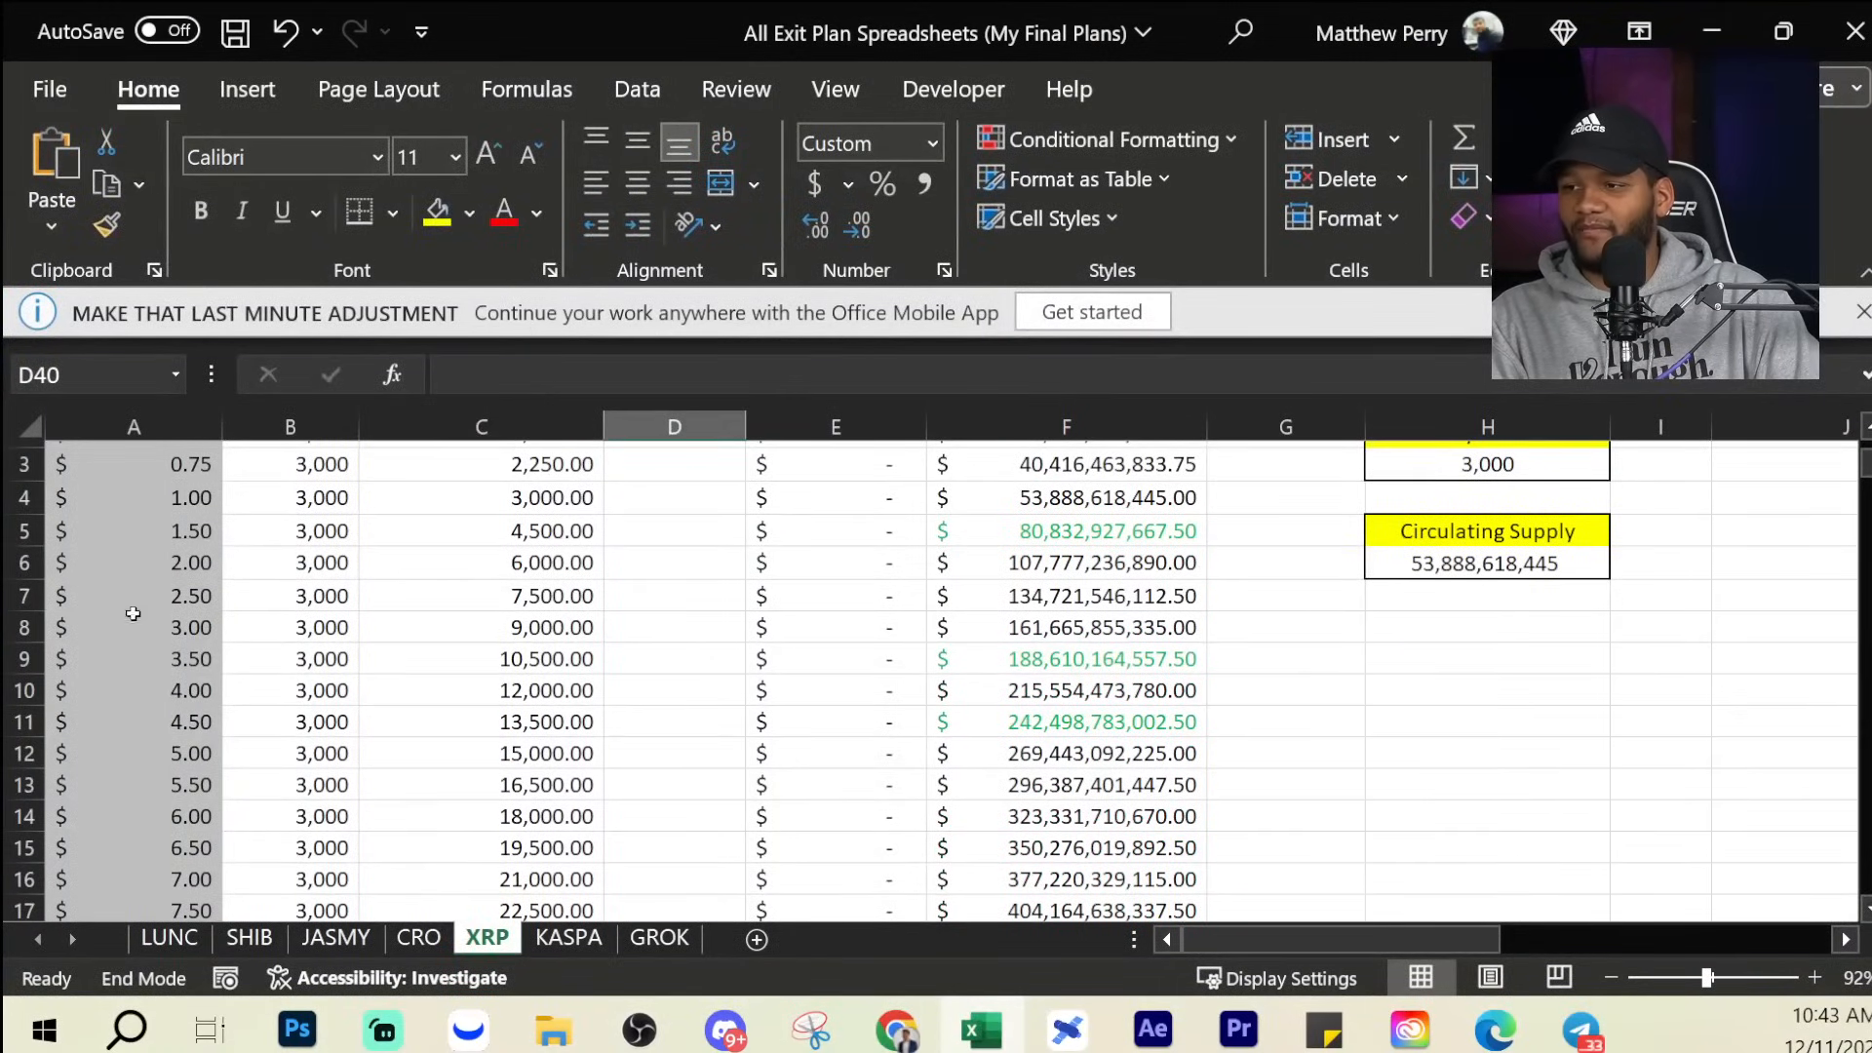
pyautogui.scroll(-3)
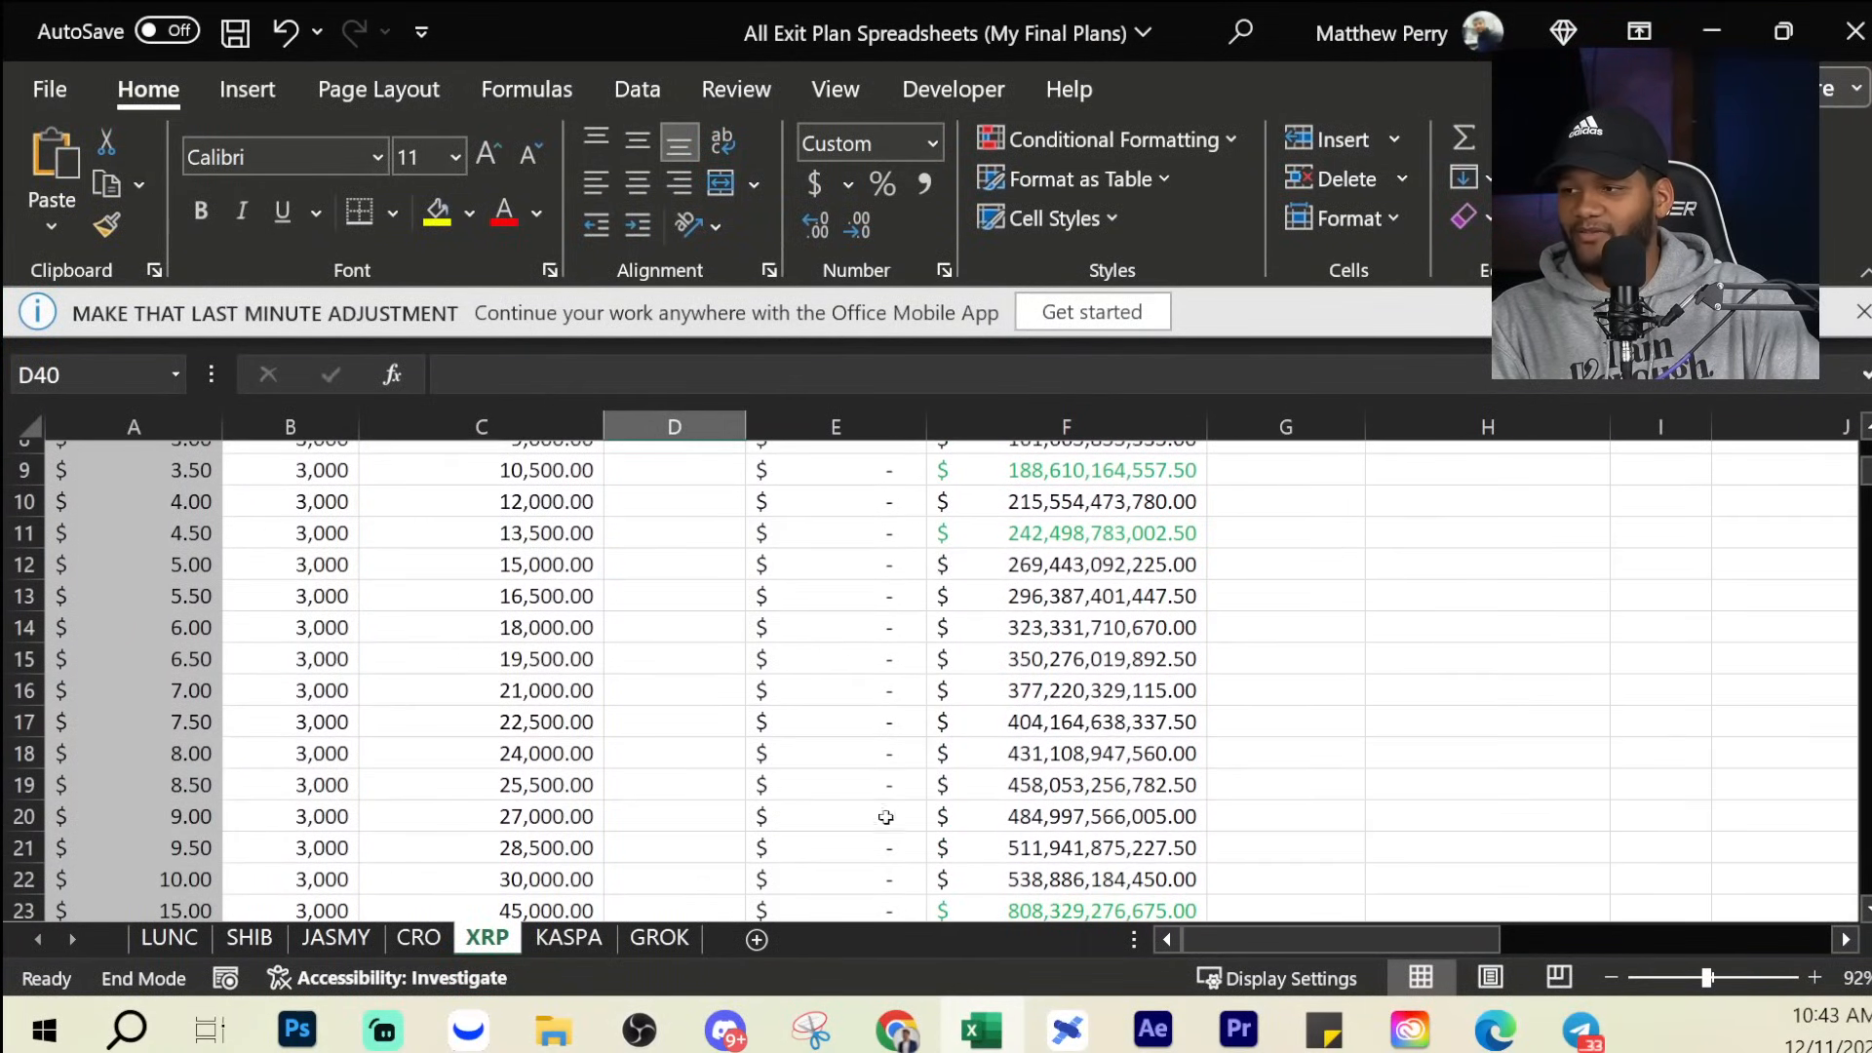
pyautogui.scroll(-3)
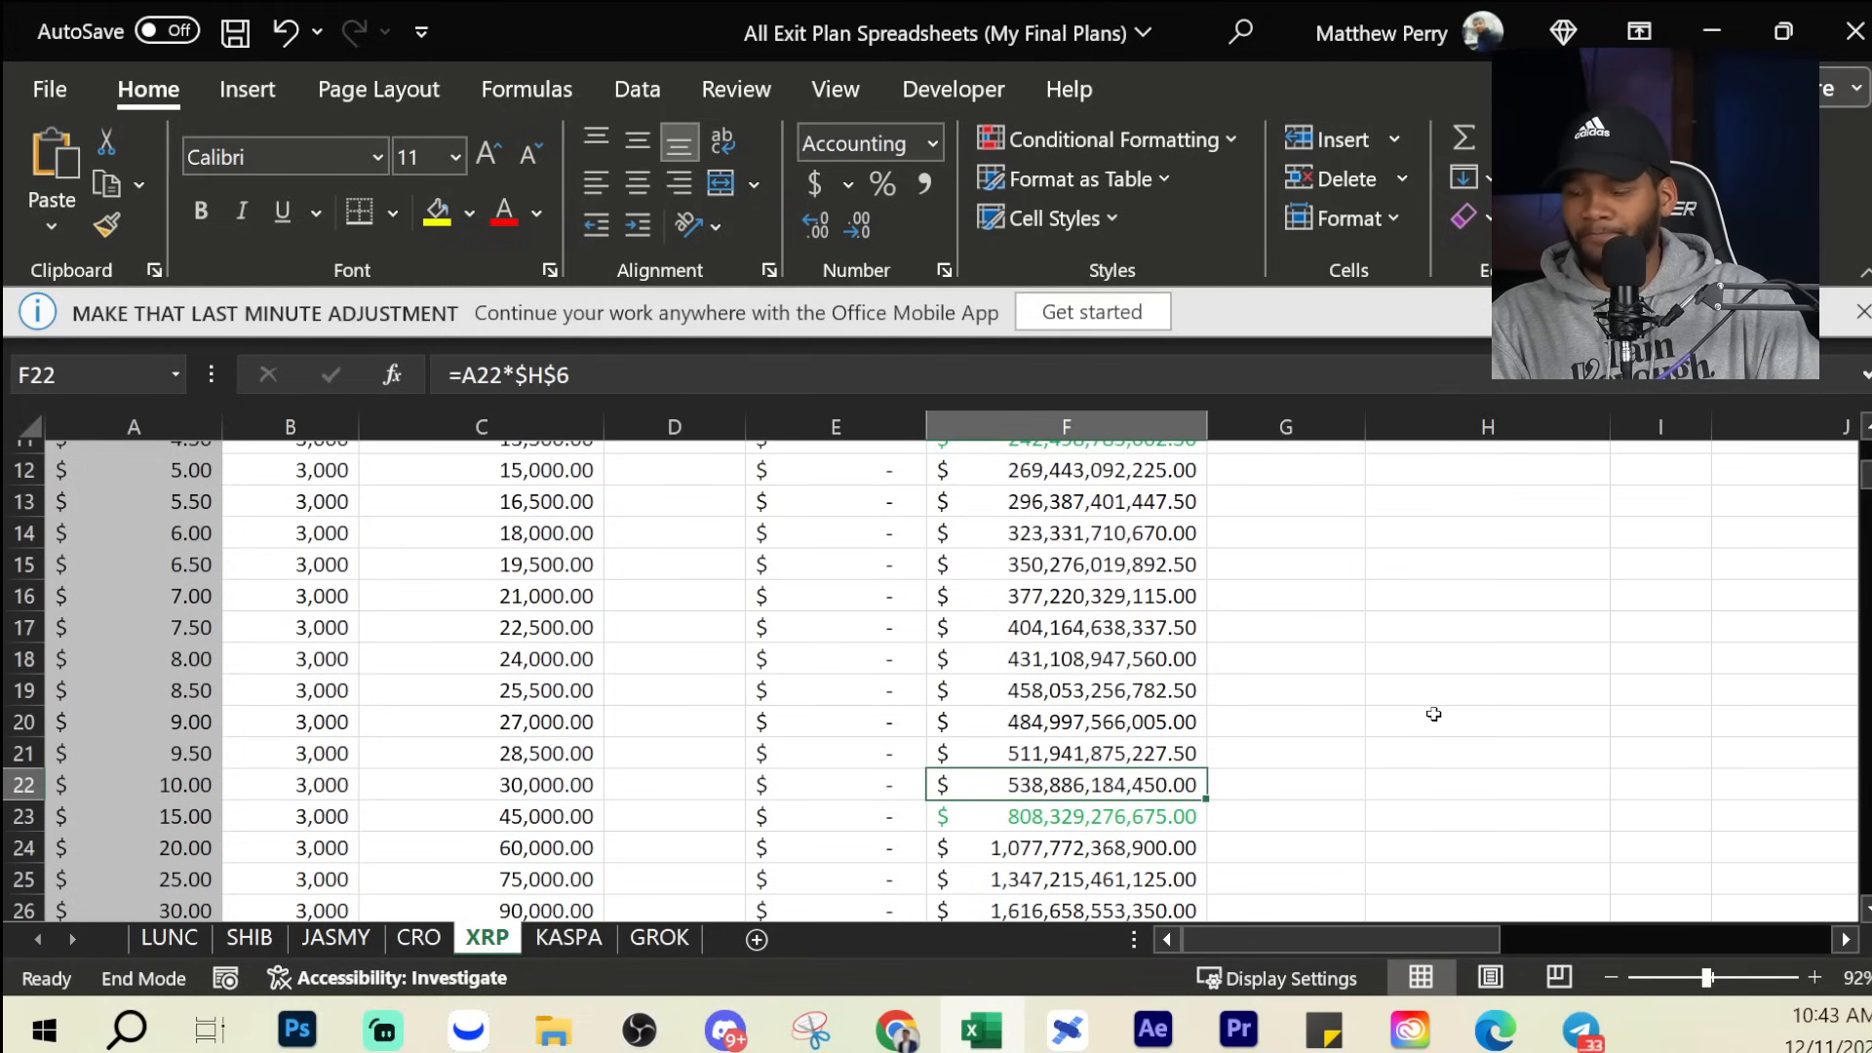
pyautogui.scroll(-3)
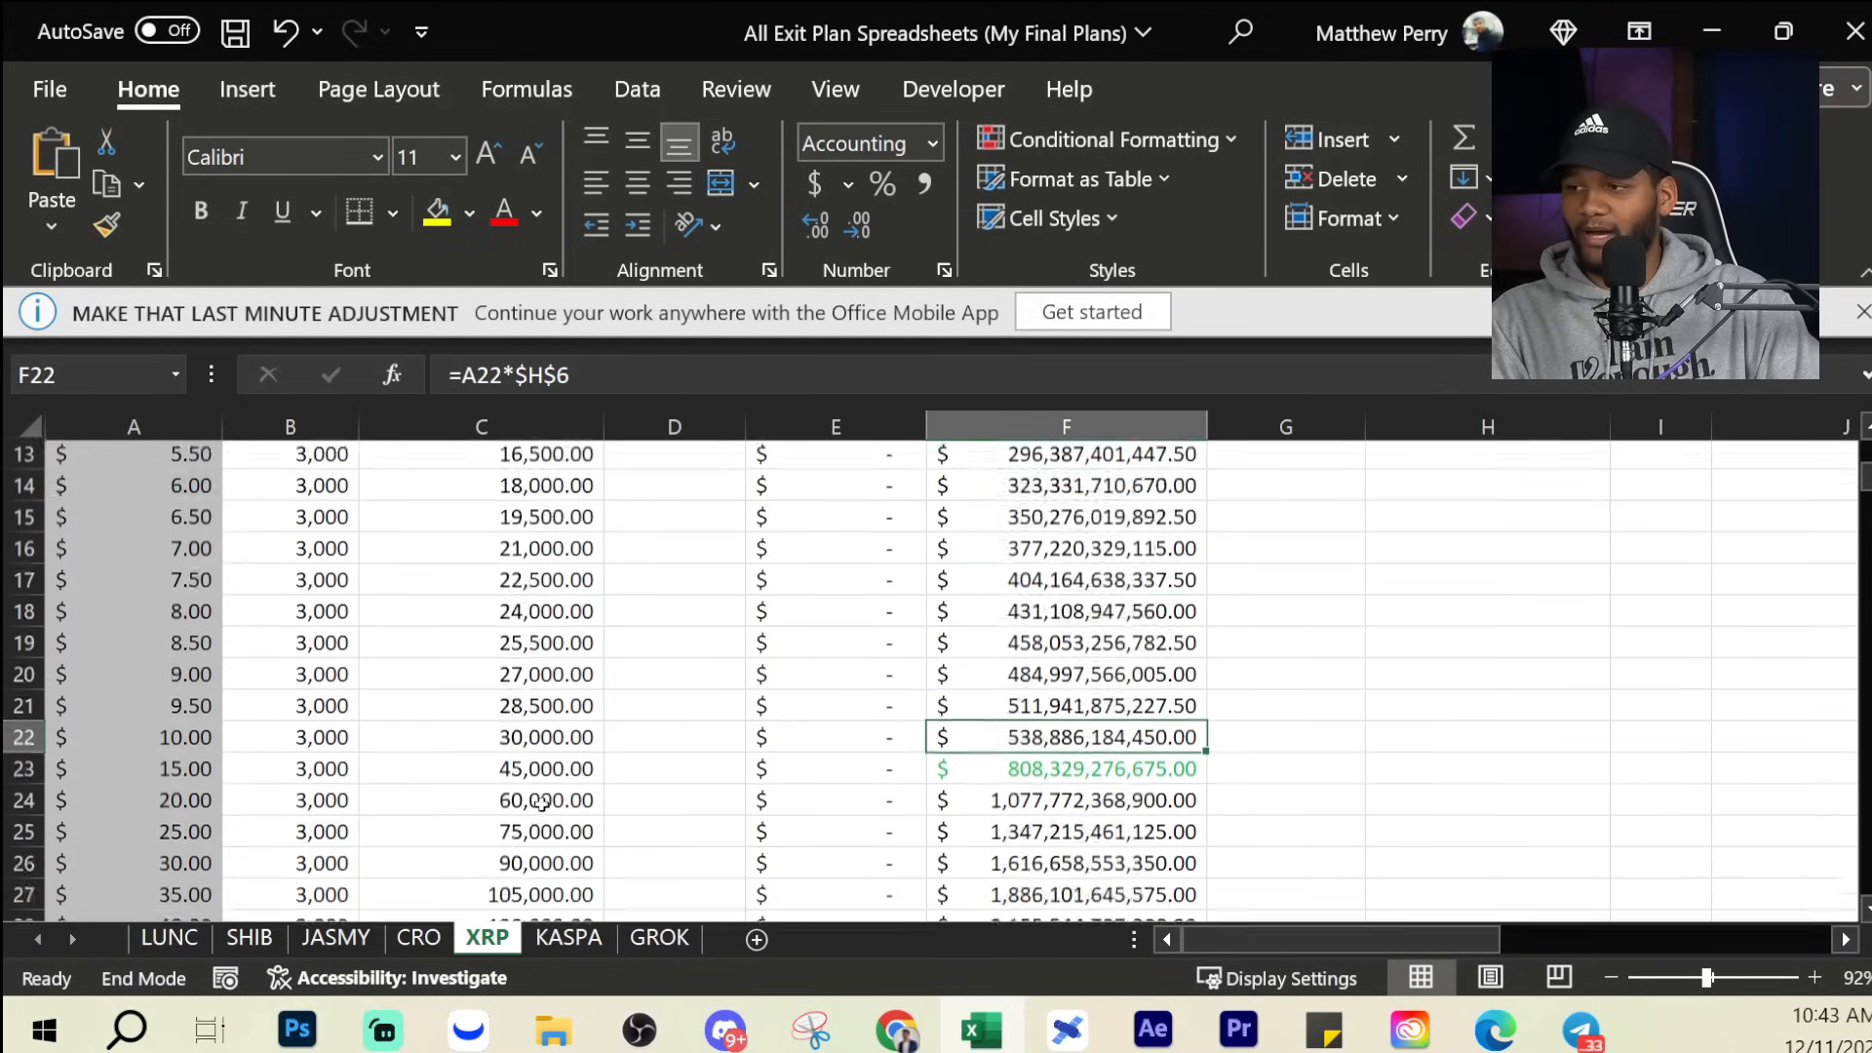
pyautogui.scroll(-3)
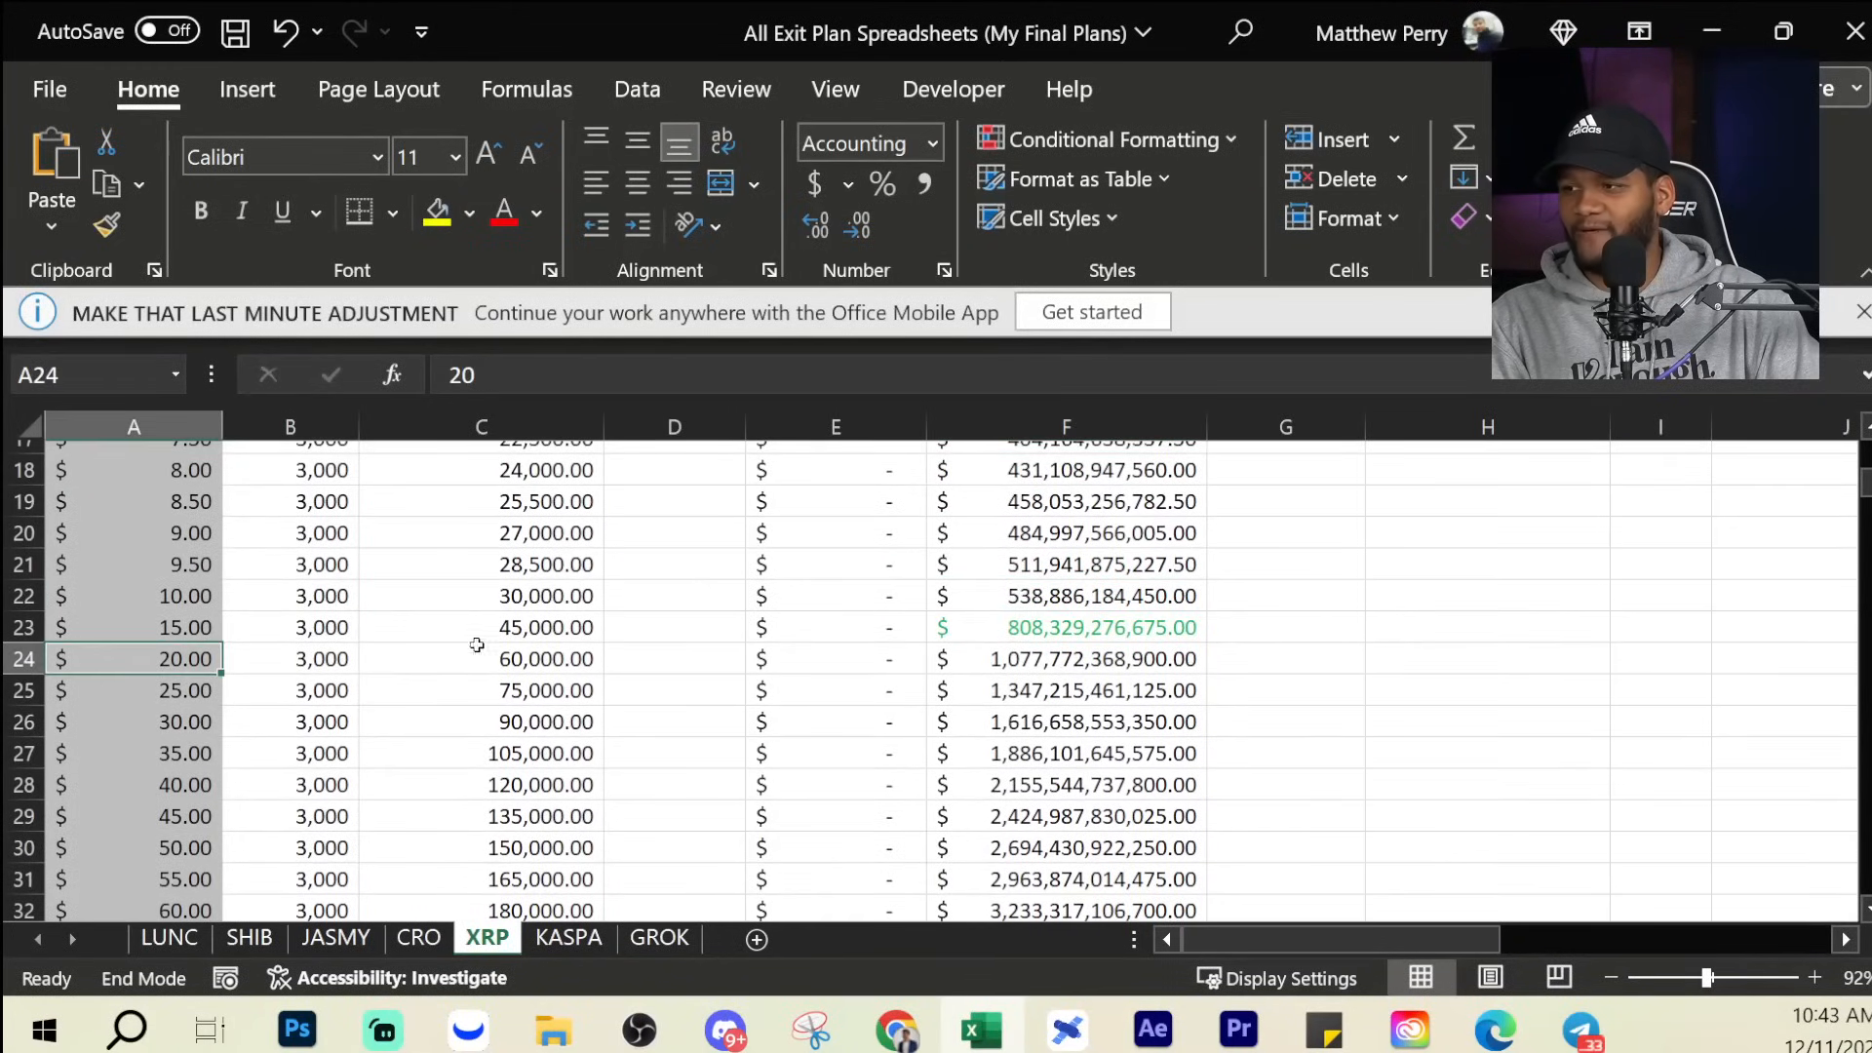
pyautogui.click(1065, 657)
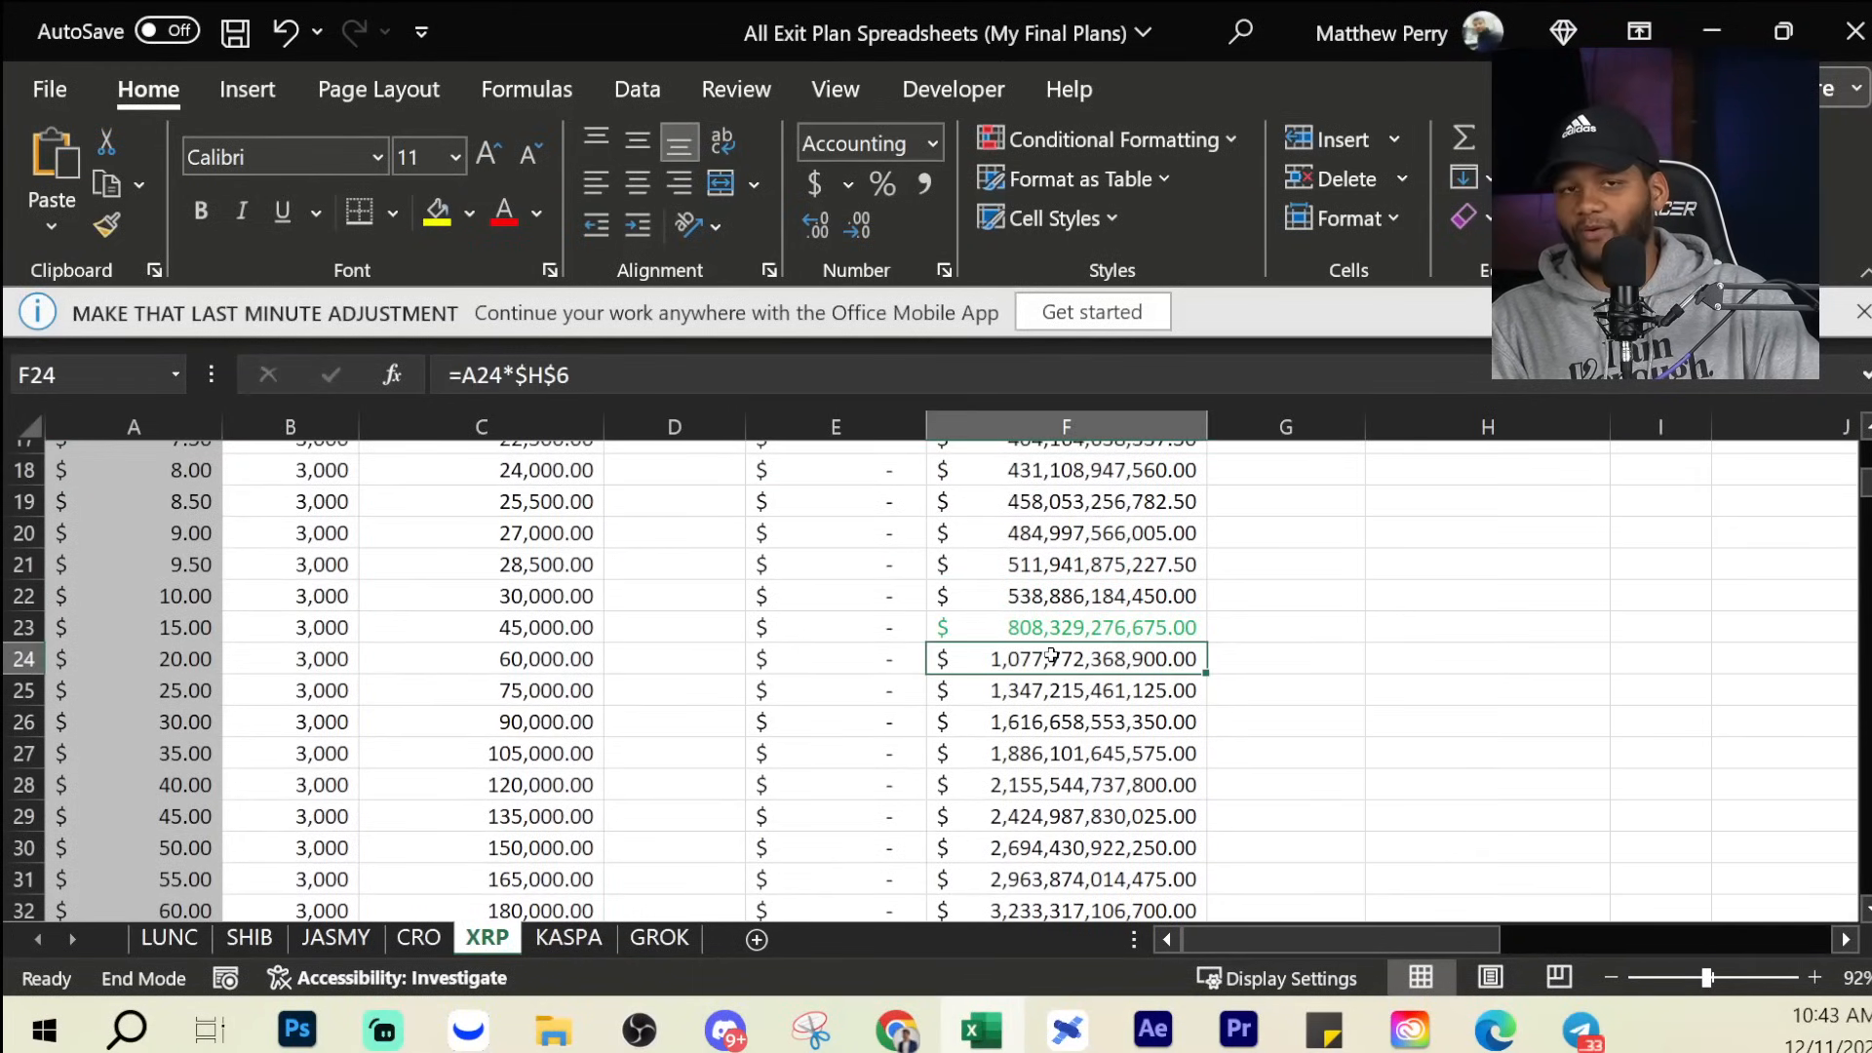
pyautogui.moveTo(1030, 657)
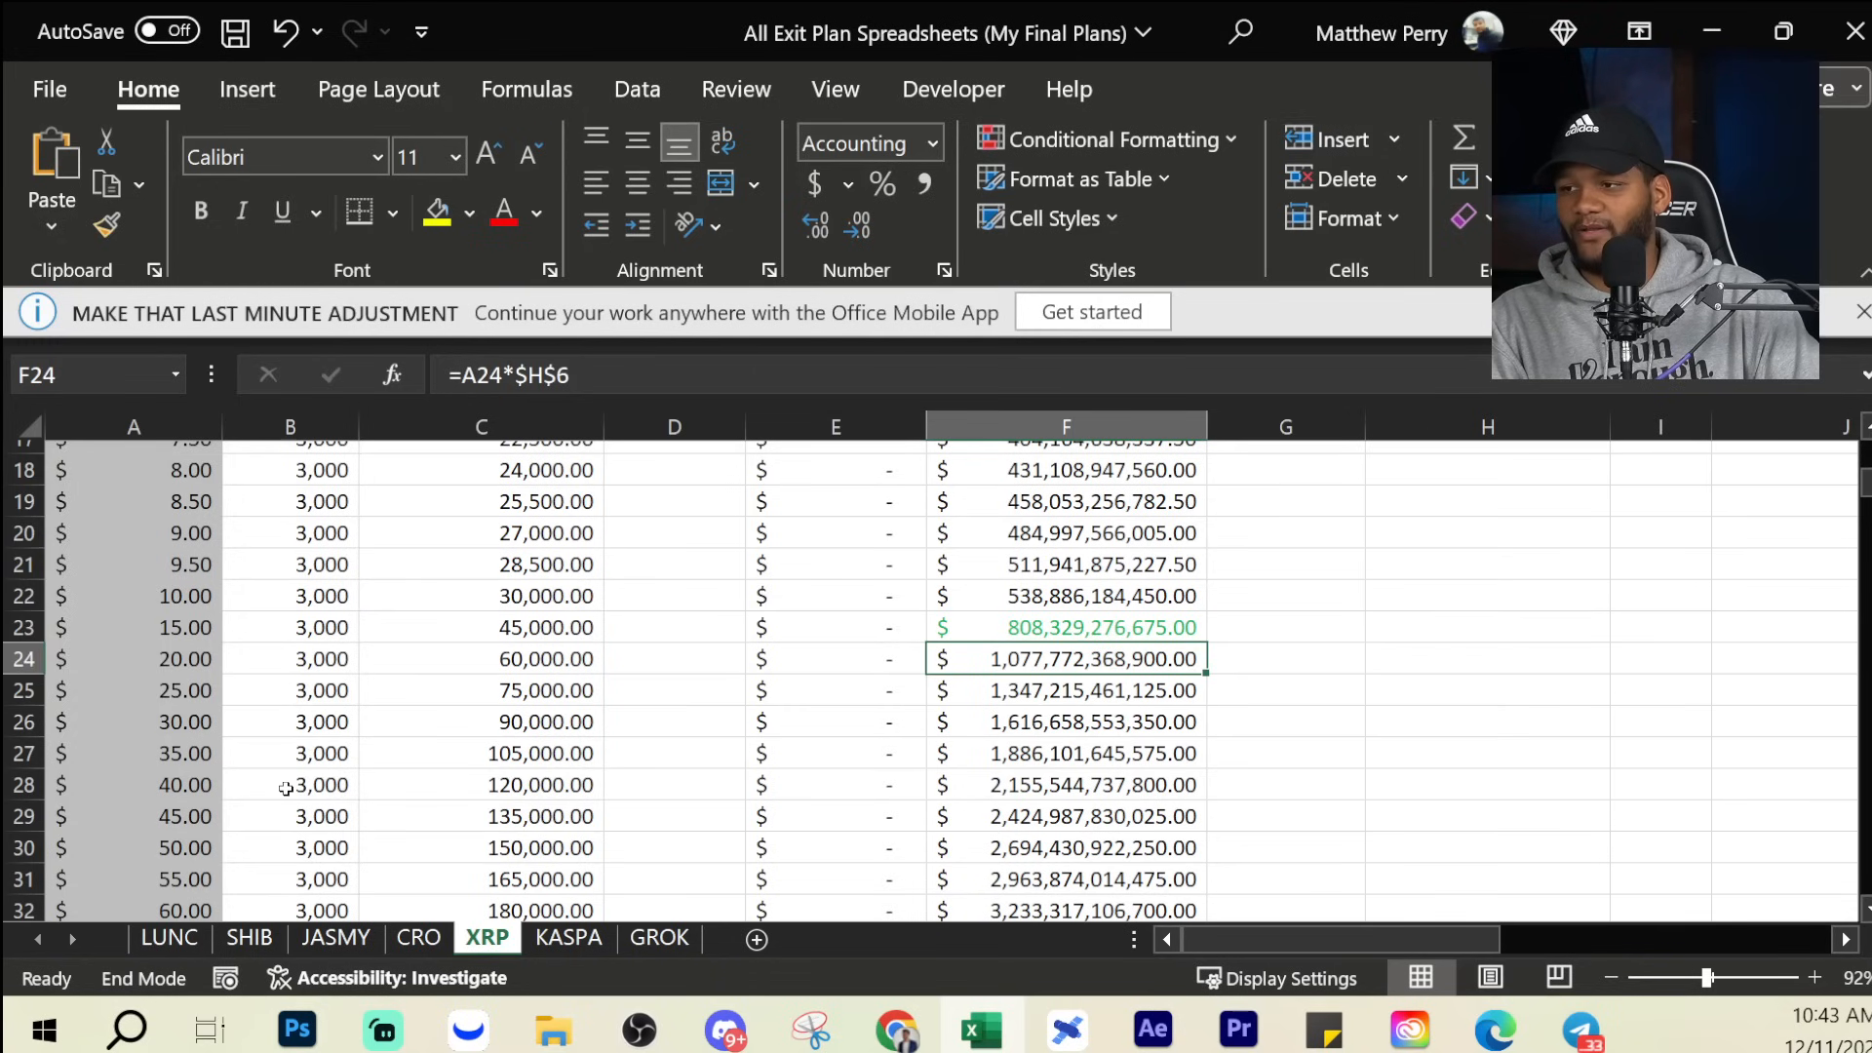
# Read the market cap formulas at $100.00 (~$5.39T) and $1,000.00 (~$53.9T).
pyautogui.scroll(-3)
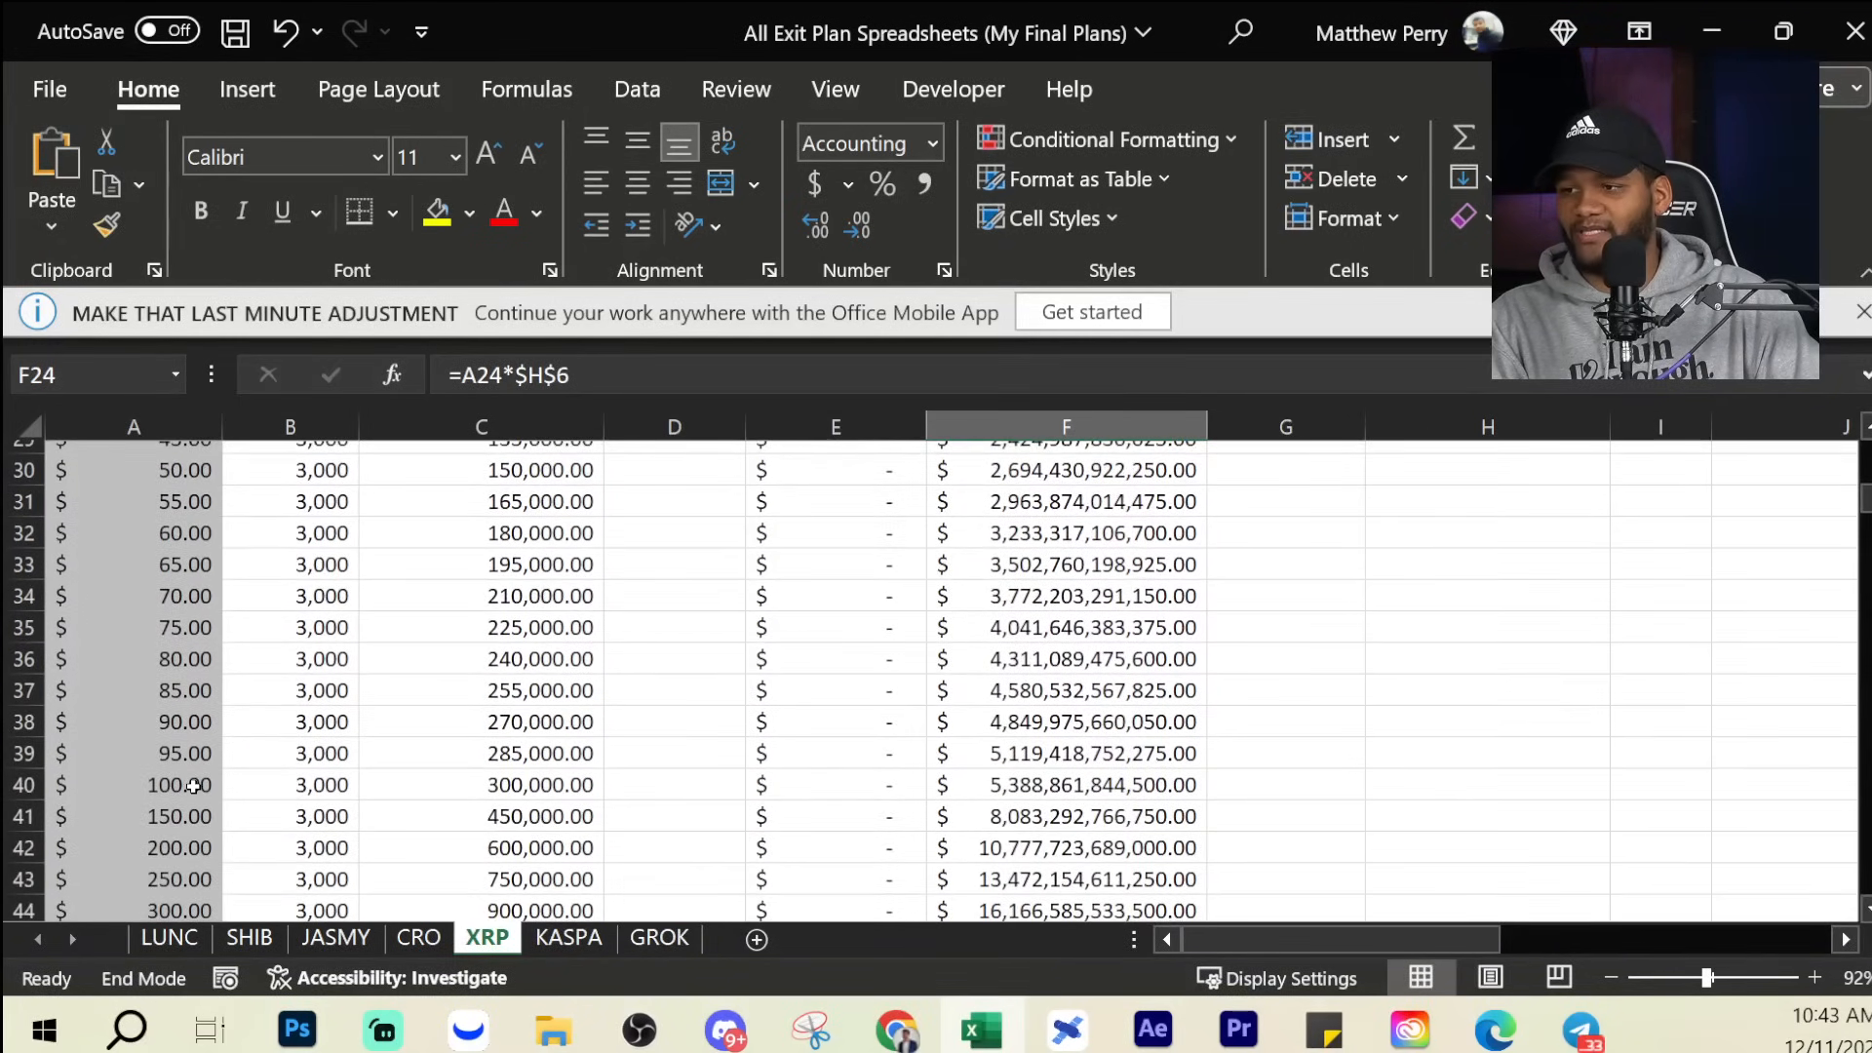
pyautogui.click(1065, 784)
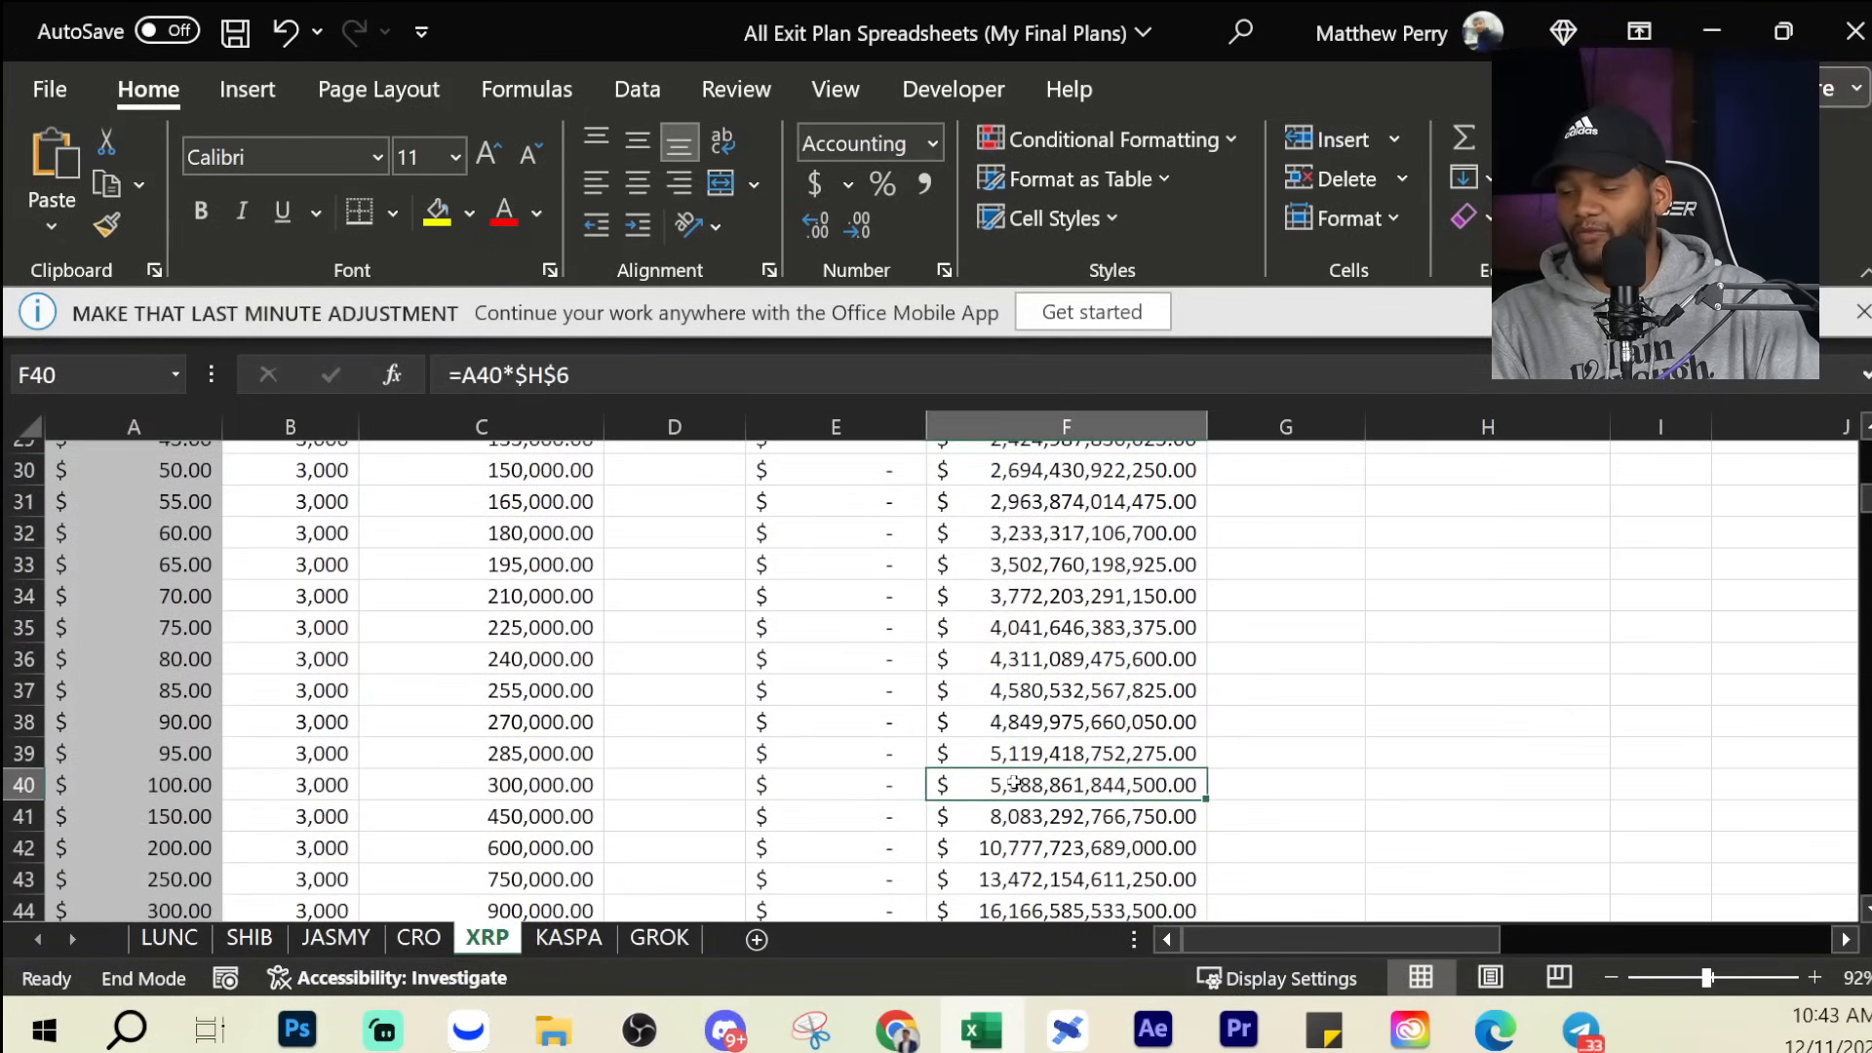
pyautogui.scroll(-3)
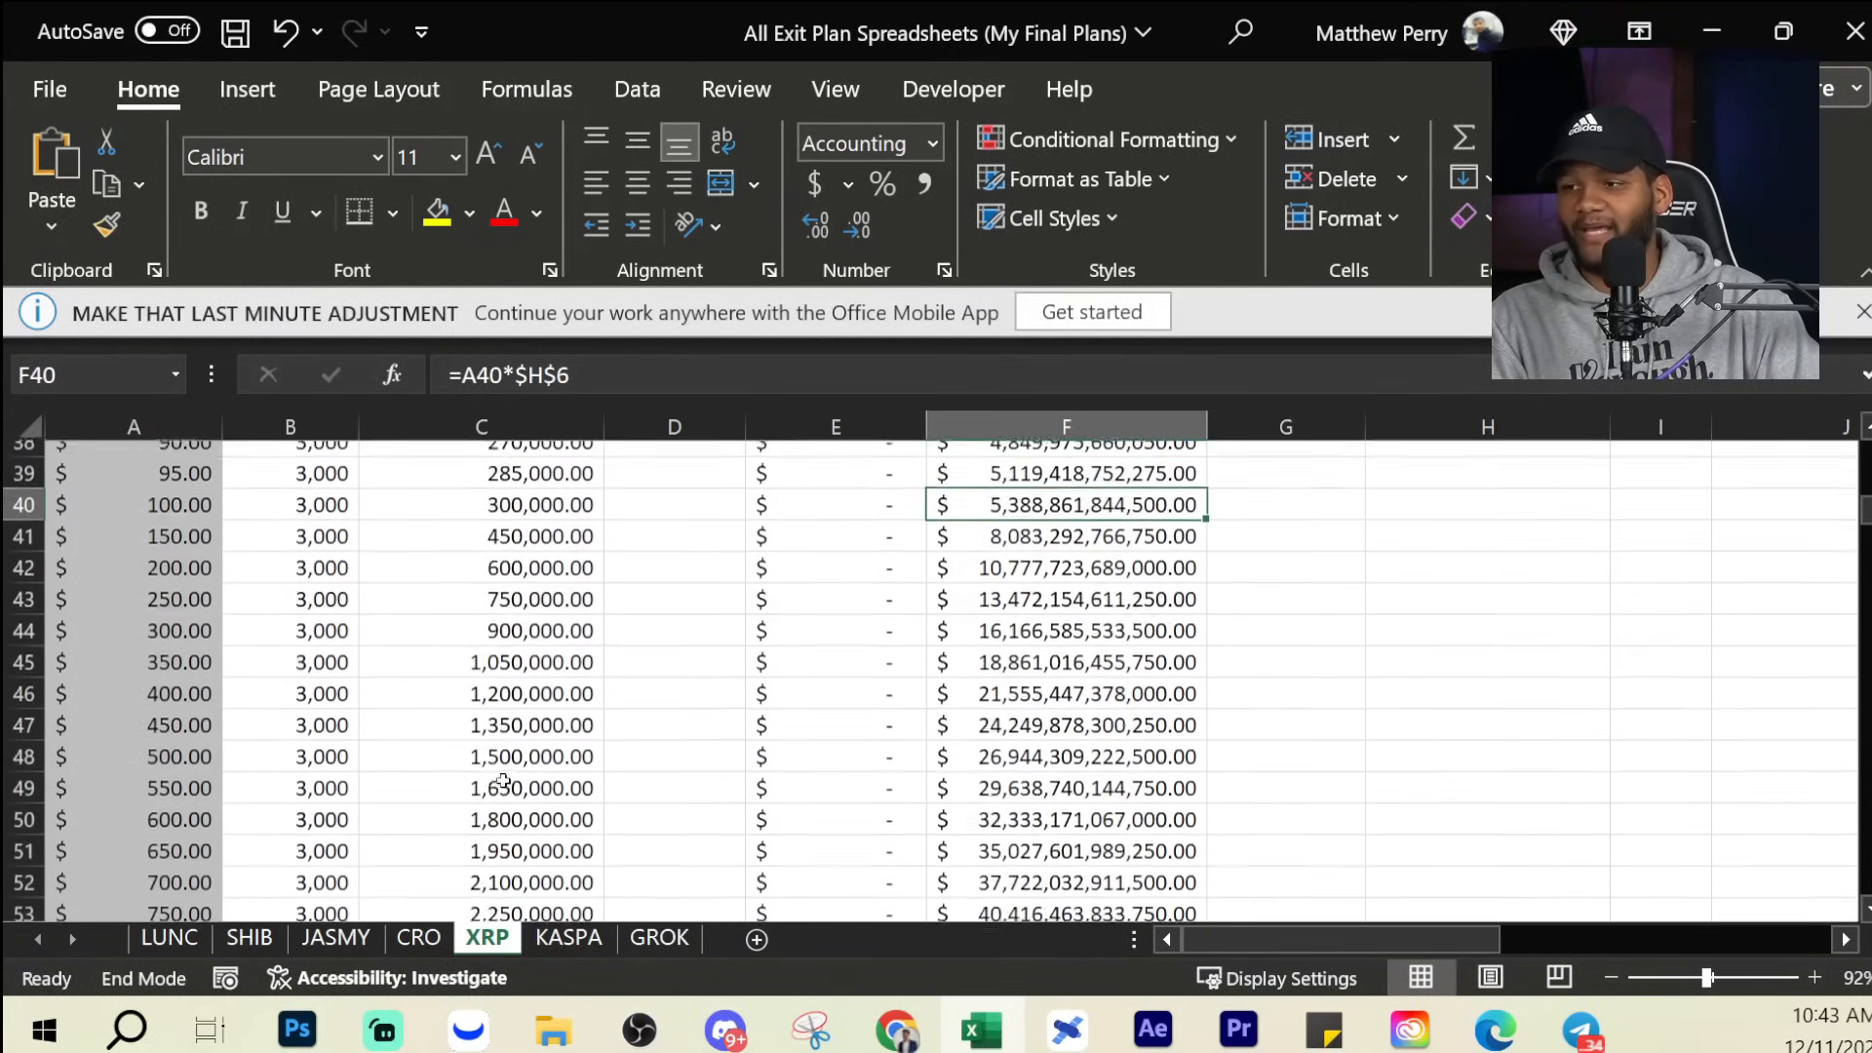
pyautogui.scroll(-3)
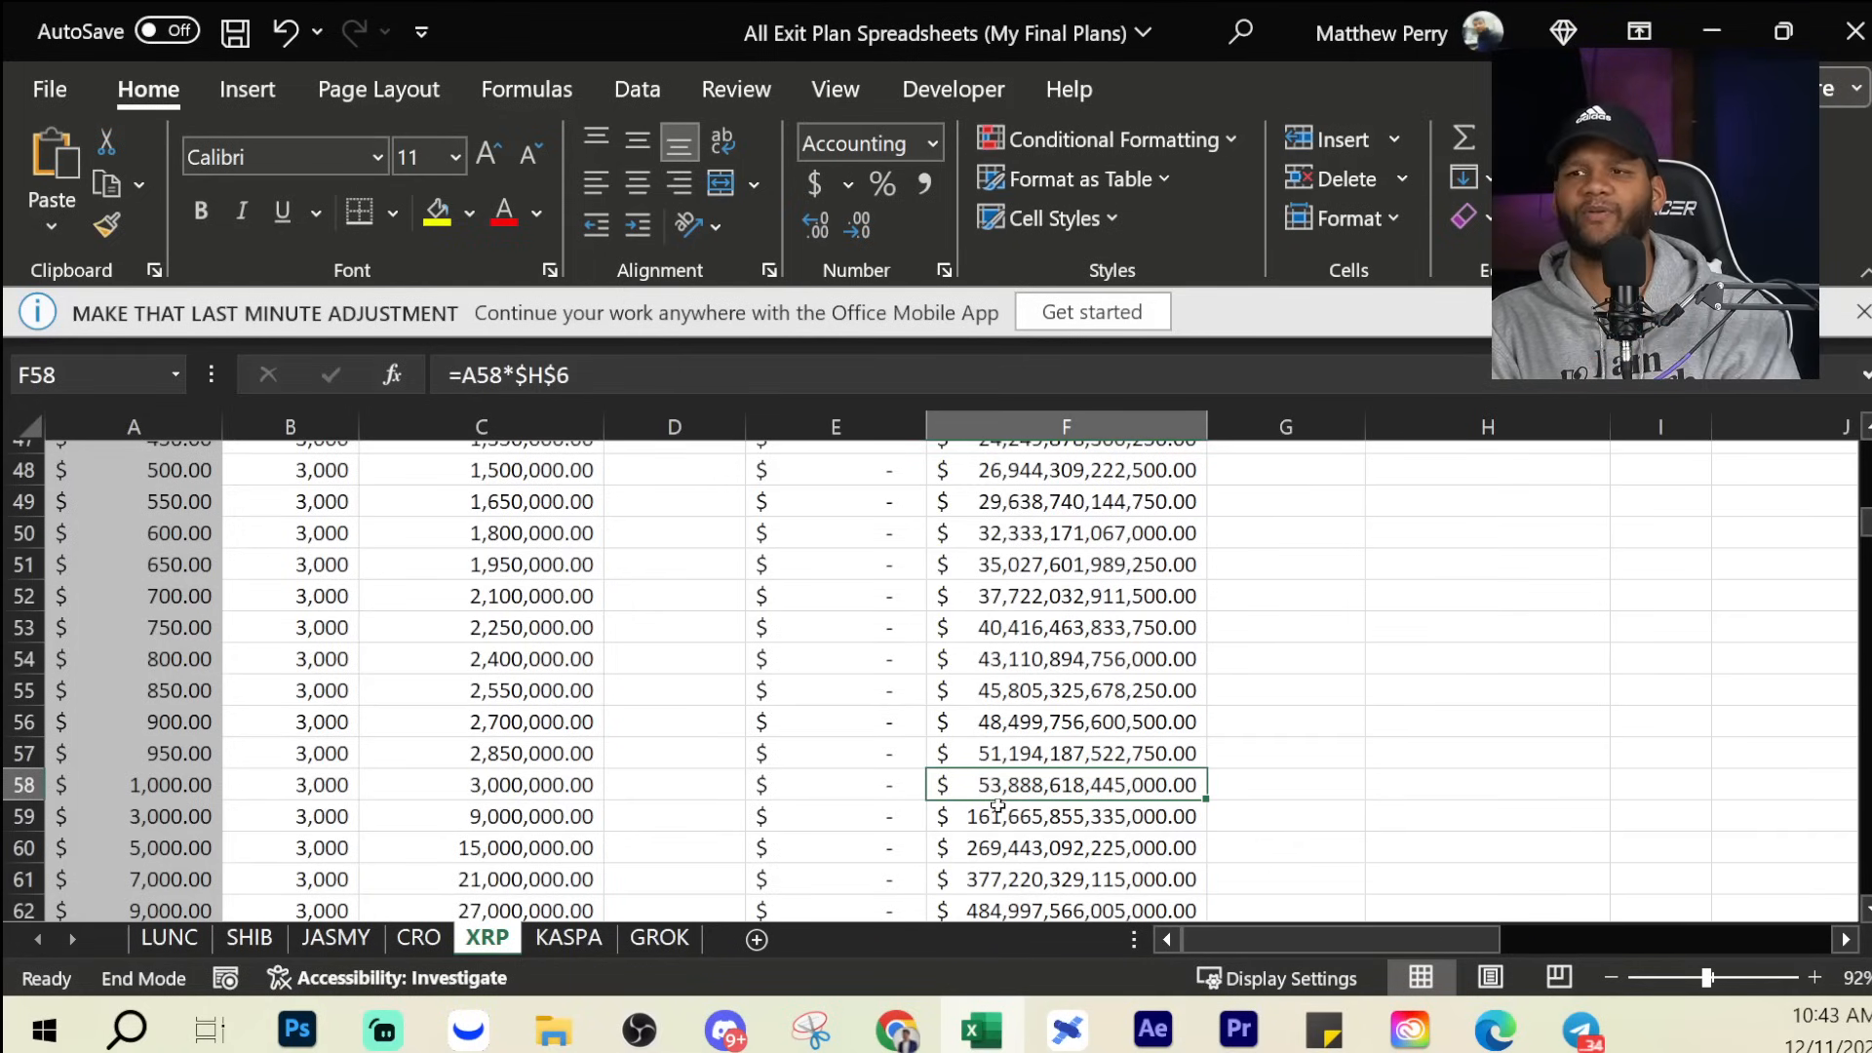
pyautogui.moveTo(882, 697)
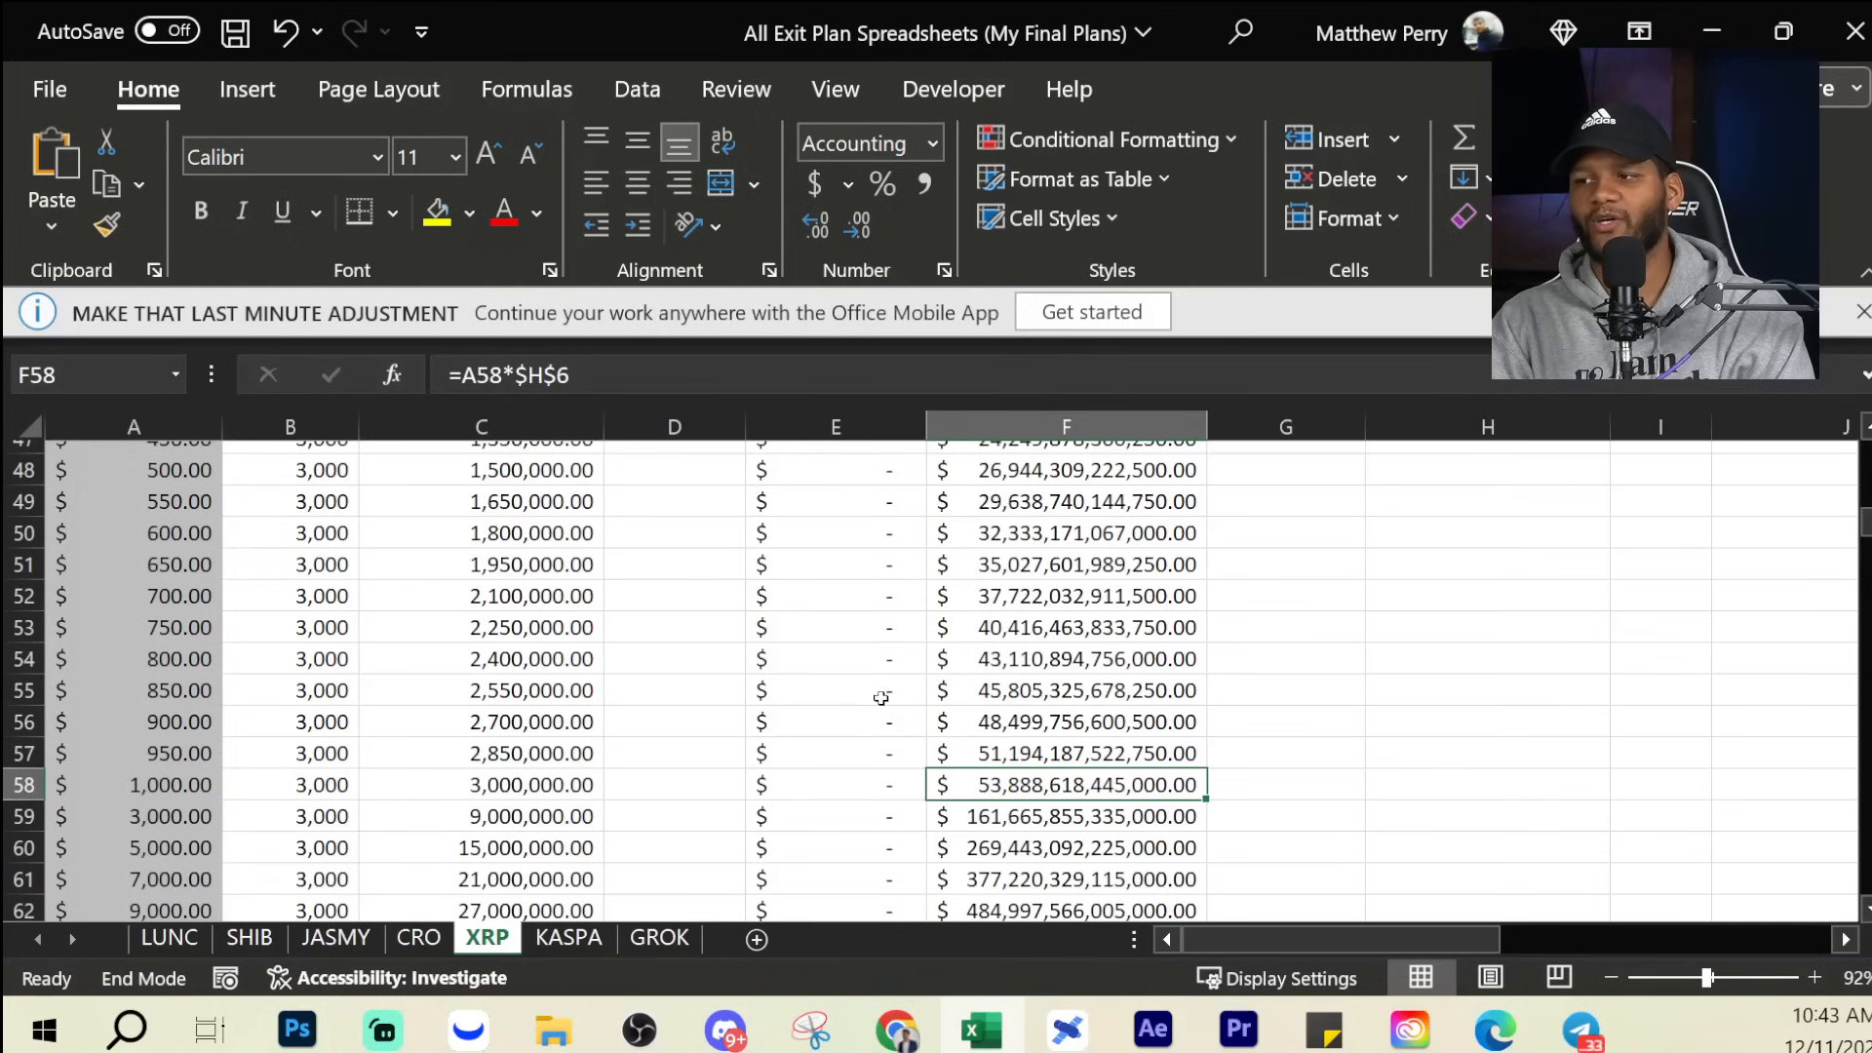